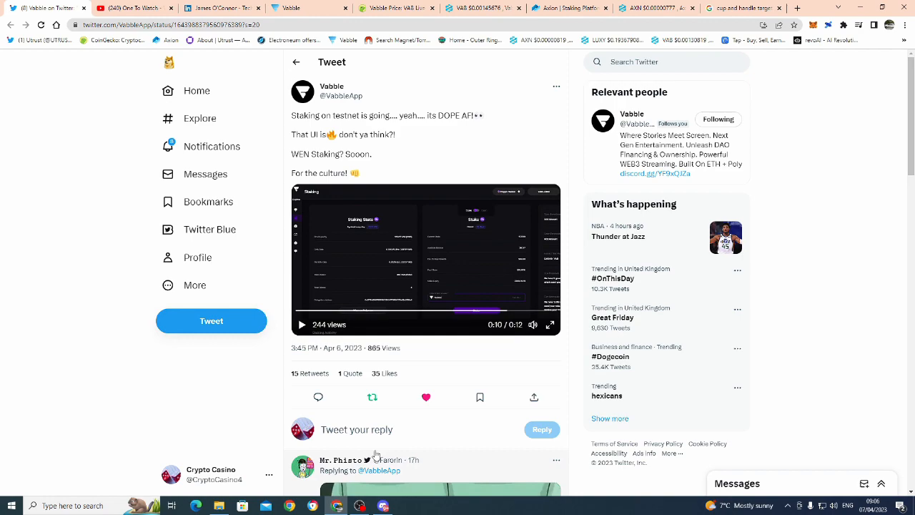
mouse_move(386, 299)
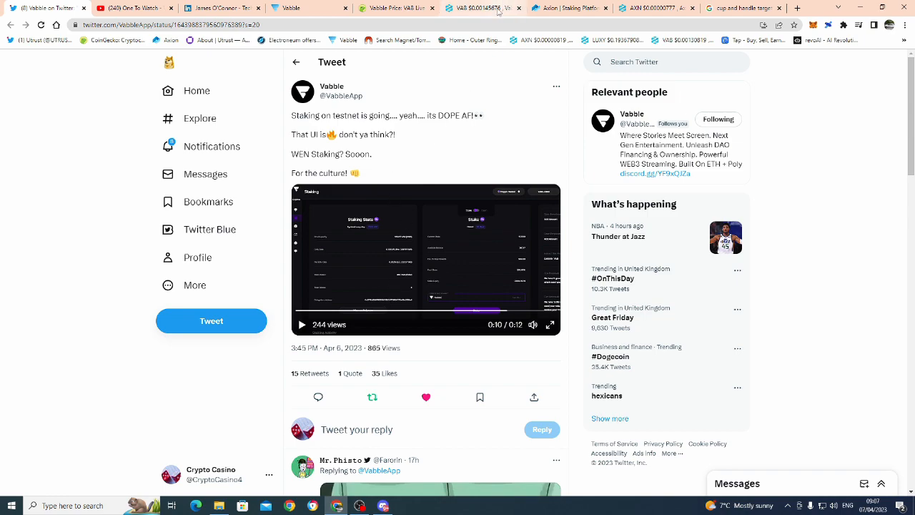
mouse_move(494, 9)
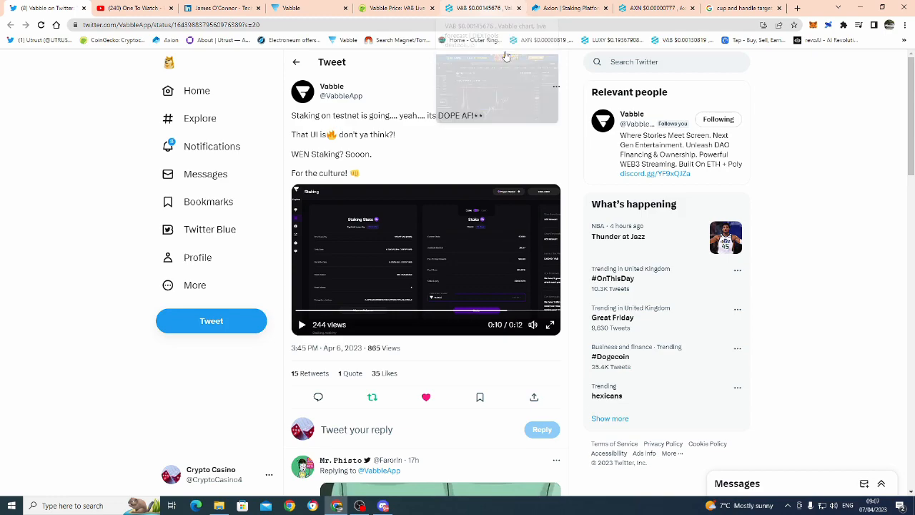
mouse_move(569, 8)
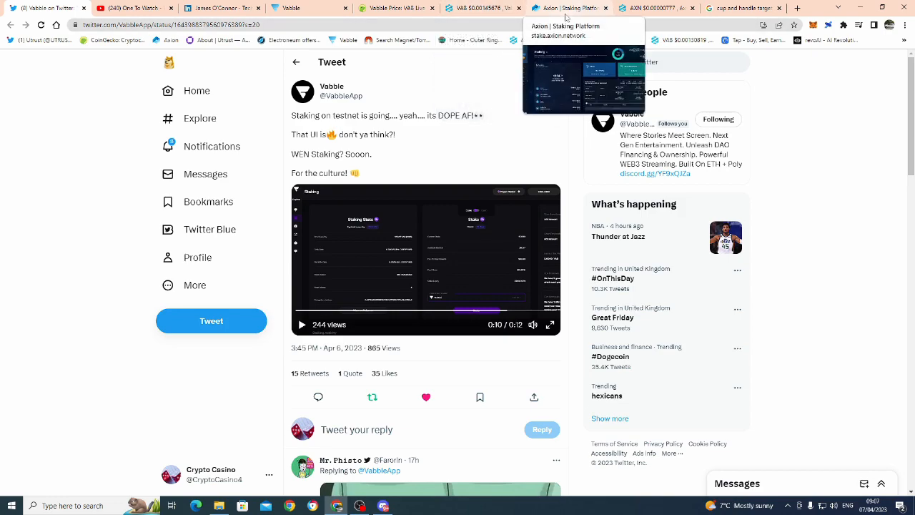
mouse_move(513, 108)
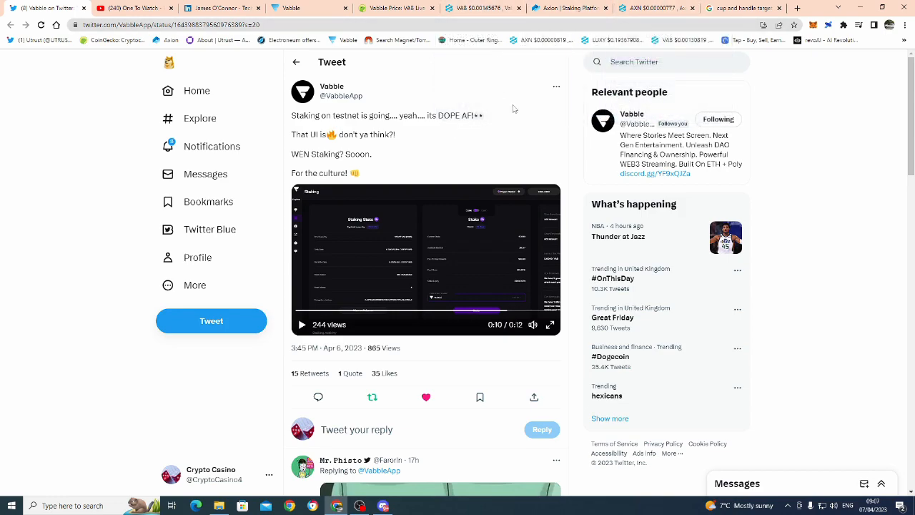
mouse_move(429, 114)
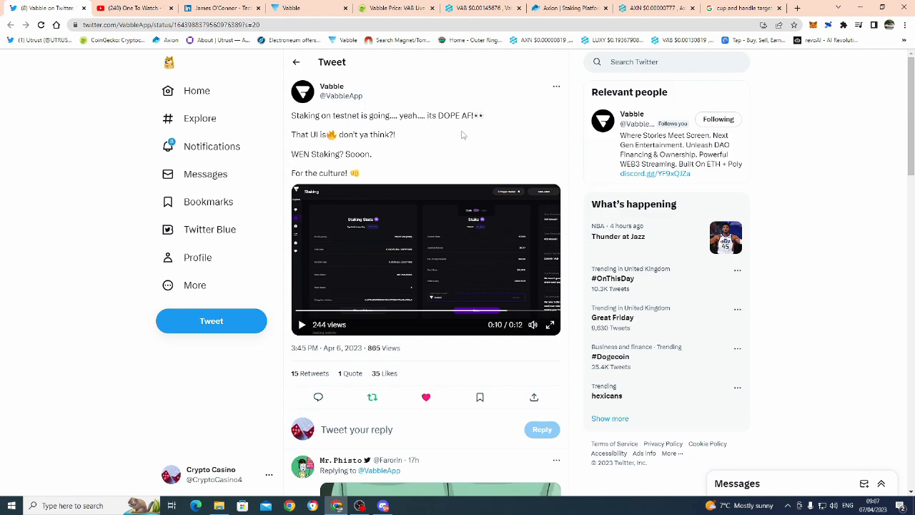
mouse_move(549, 325)
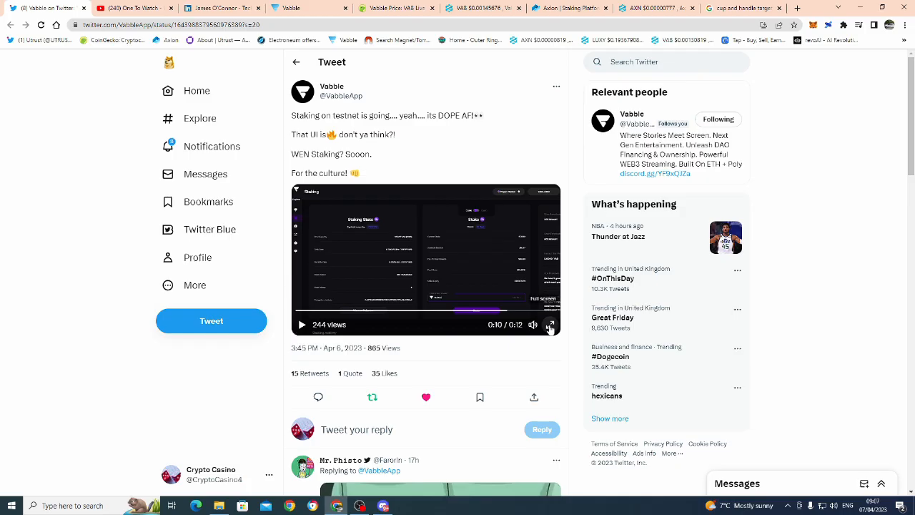
Step: Expand the Vabble tweet's testnet staking video to full screen showing the 50000 VAB stake entry
left_click(550, 324)
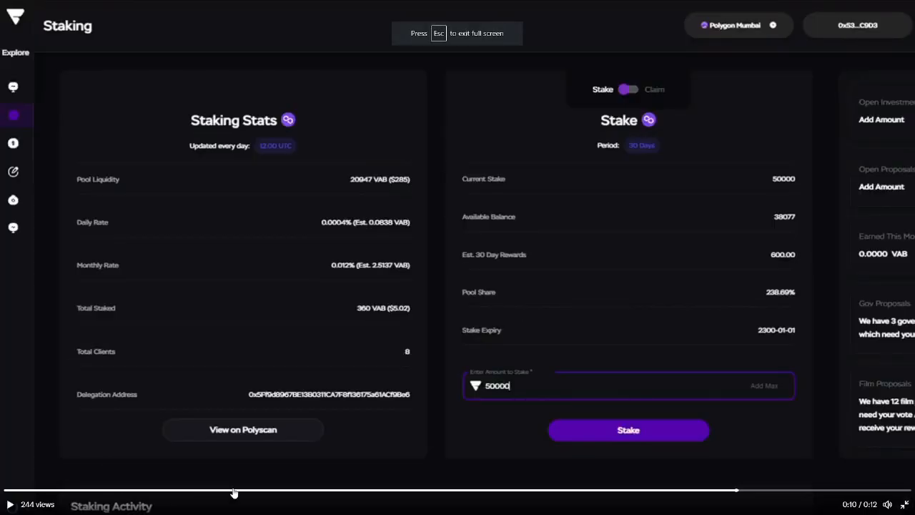
mouse_move(817, 489)
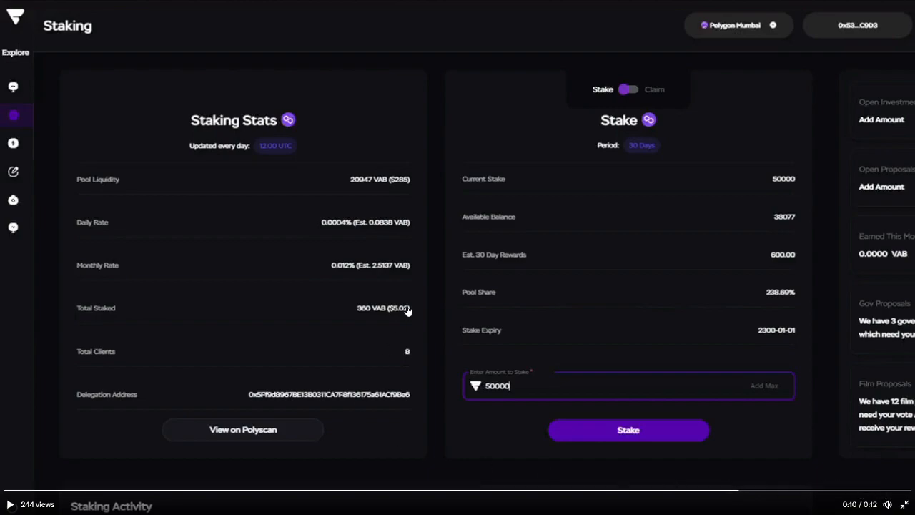
mouse_move(432, 418)
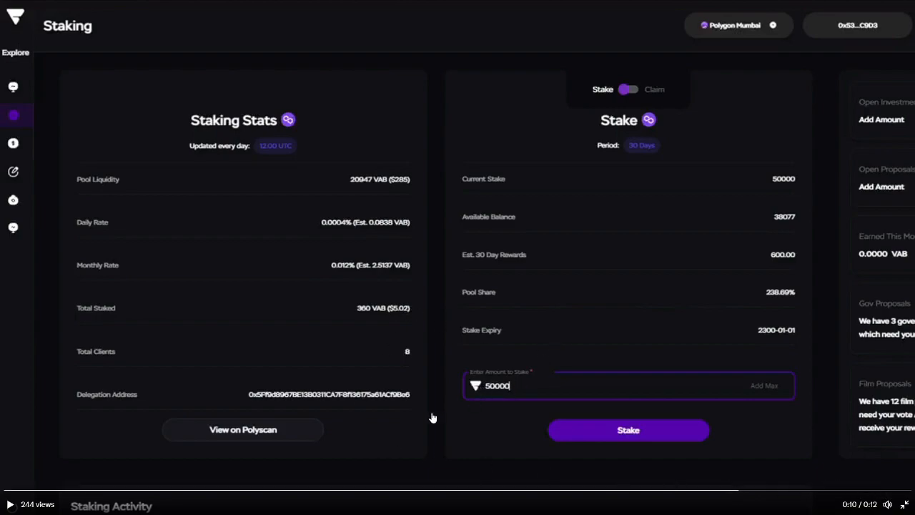
mouse_move(331, 240)
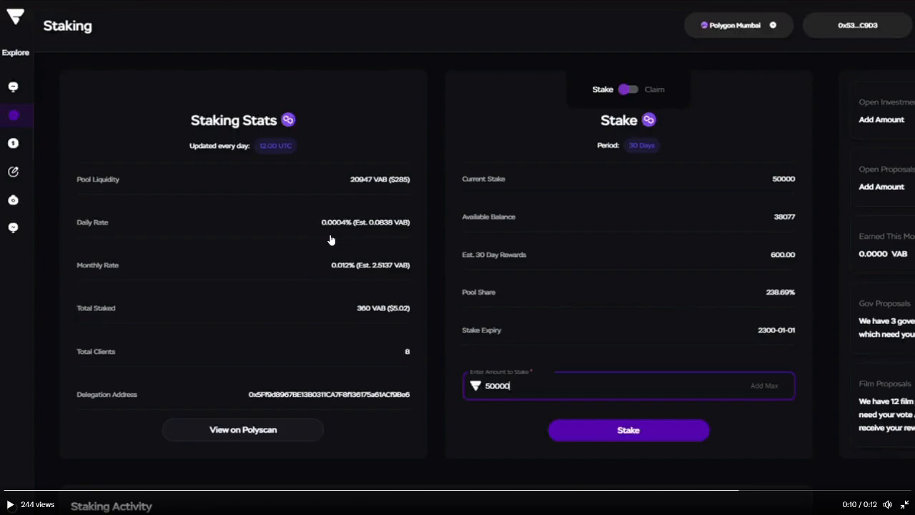
mouse_move(490, 390)
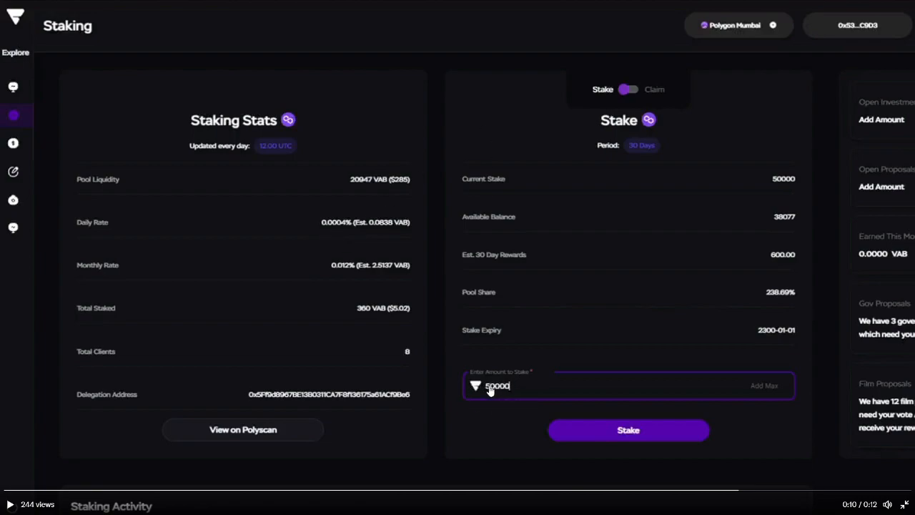
mouse_move(469, 243)
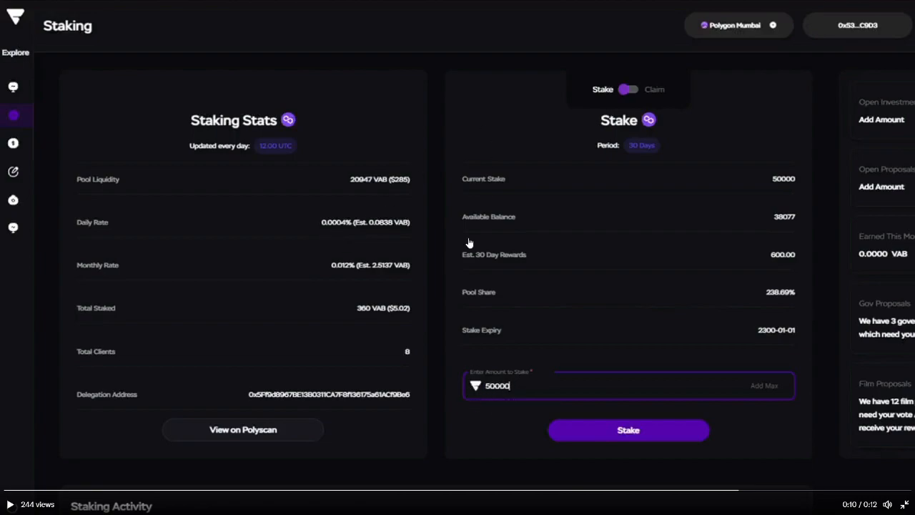
mouse_move(783, 178)
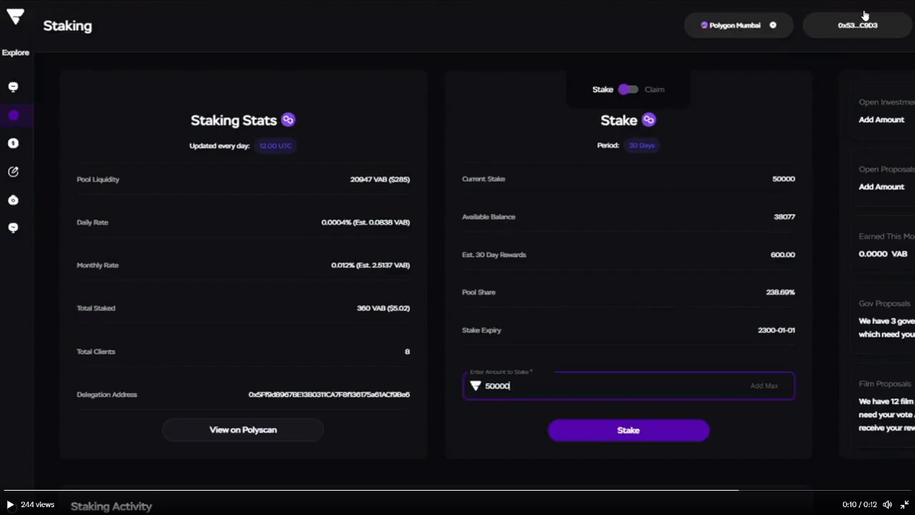
mouse_move(577, 270)
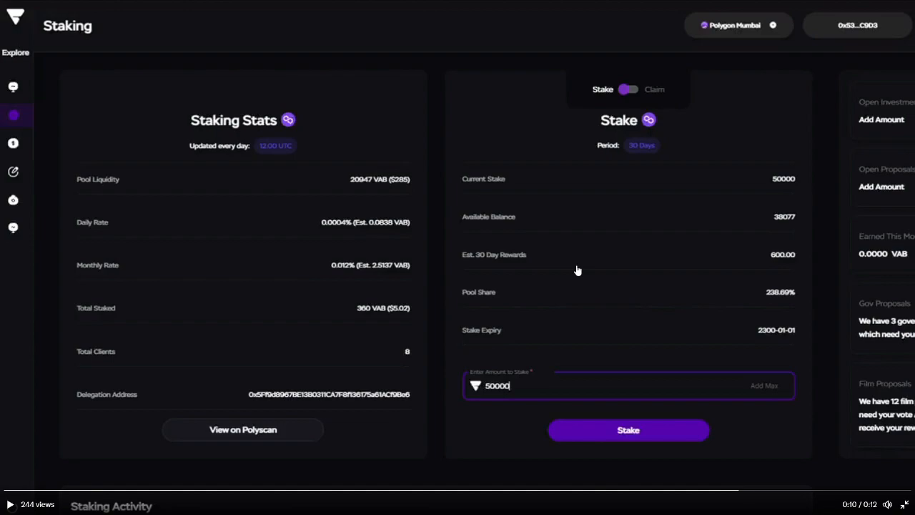
mouse_move(546, 289)
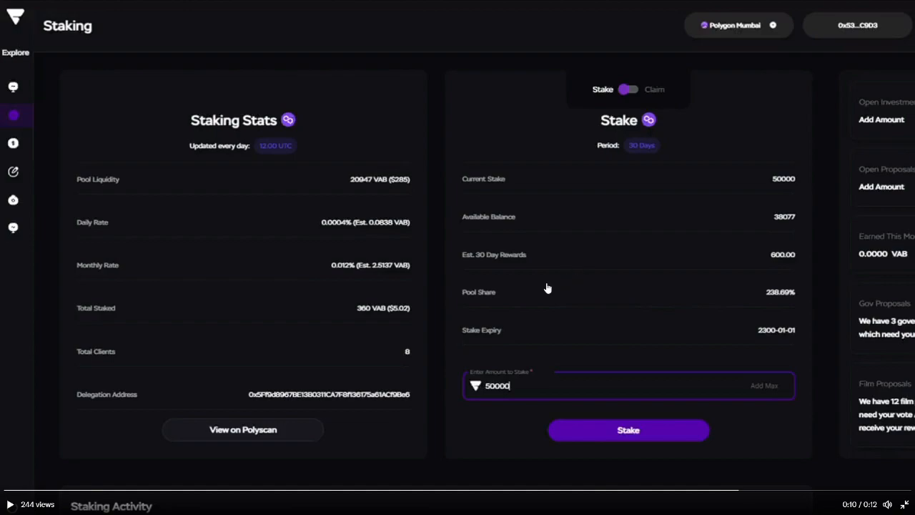
mouse_move(495, 260)
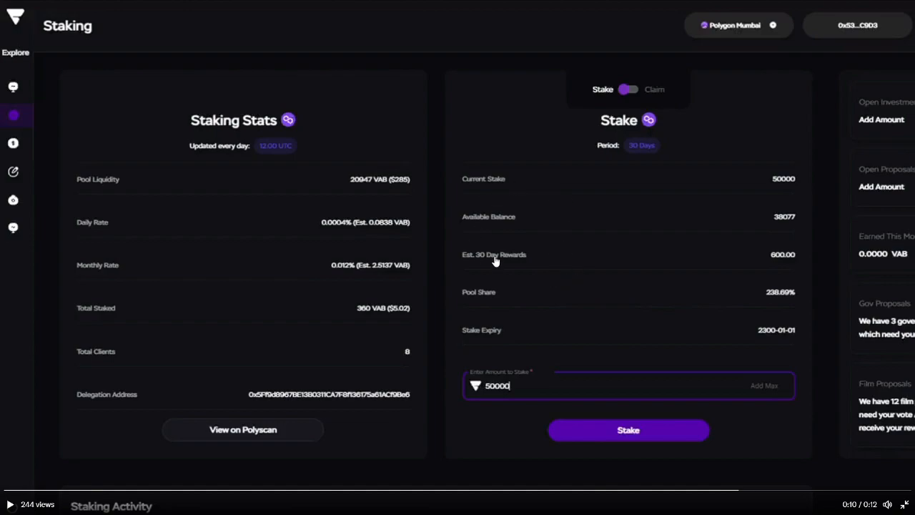
mouse_move(516, 266)
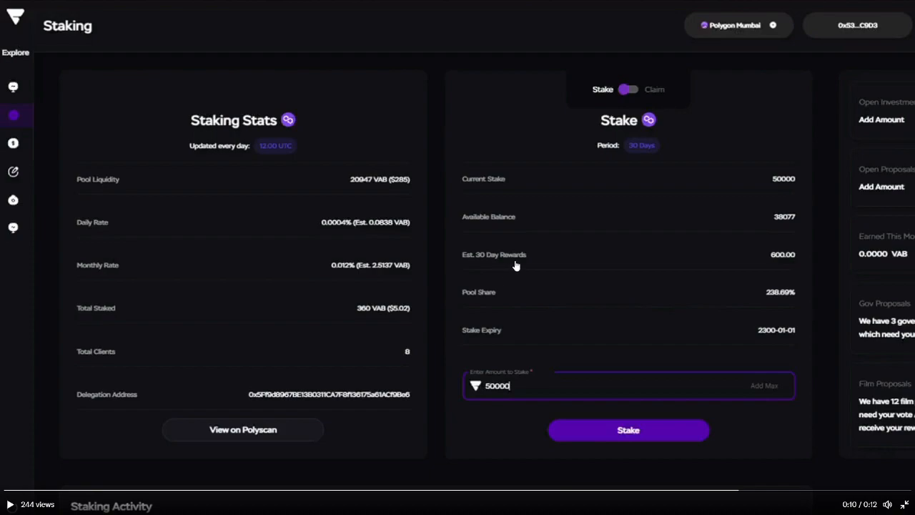
mouse_move(489, 263)
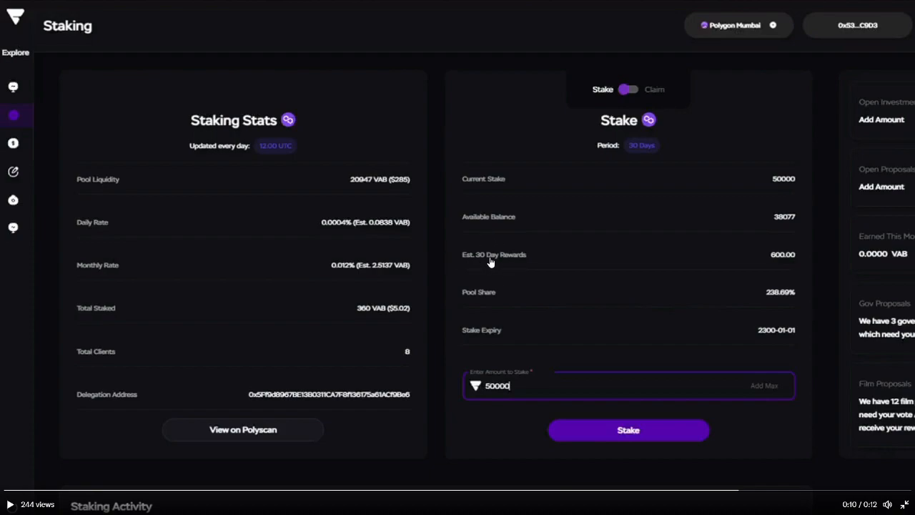
mouse_move(778, 259)
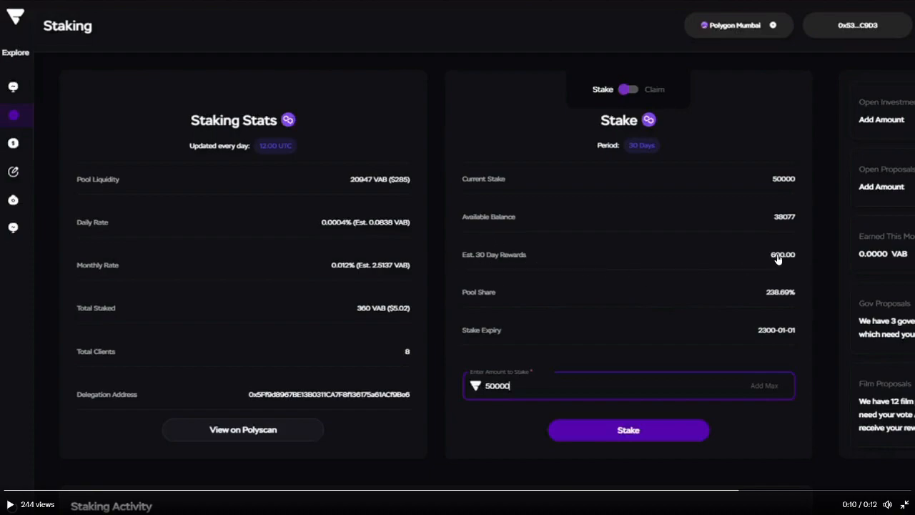
mouse_move(786, 296)
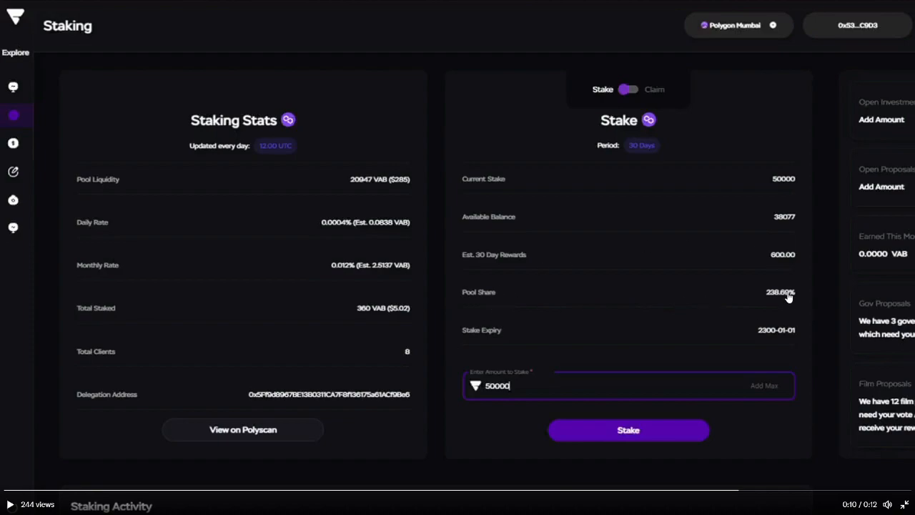
mouse_move(774, 300)
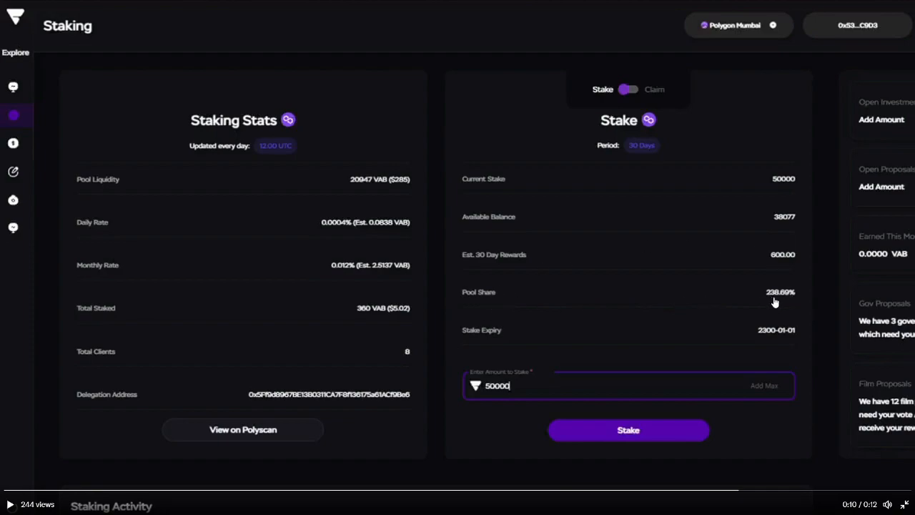
mouse_move(274, 160)
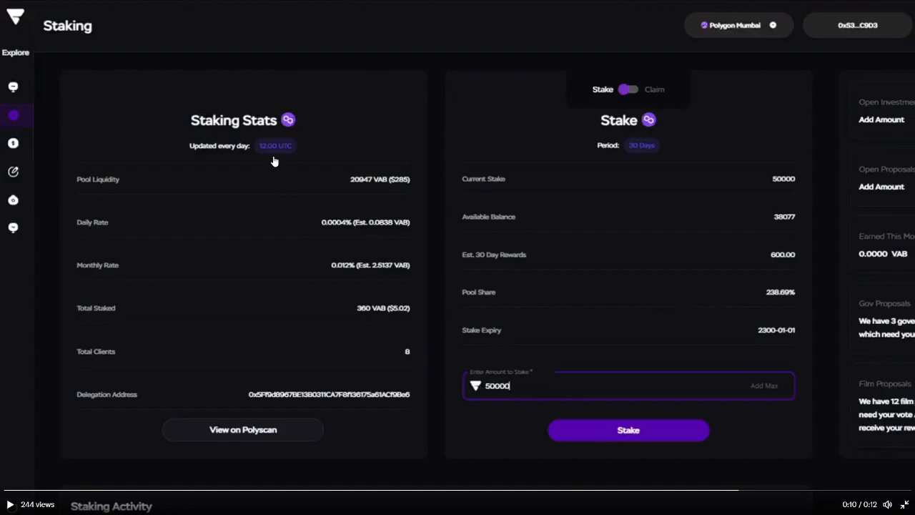
mouse_move(766, 299)
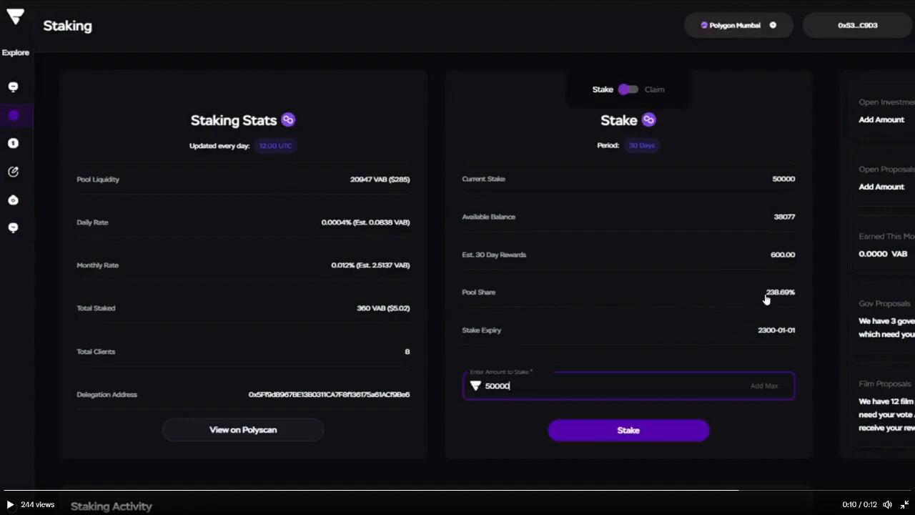
mouse_move(761, 293)
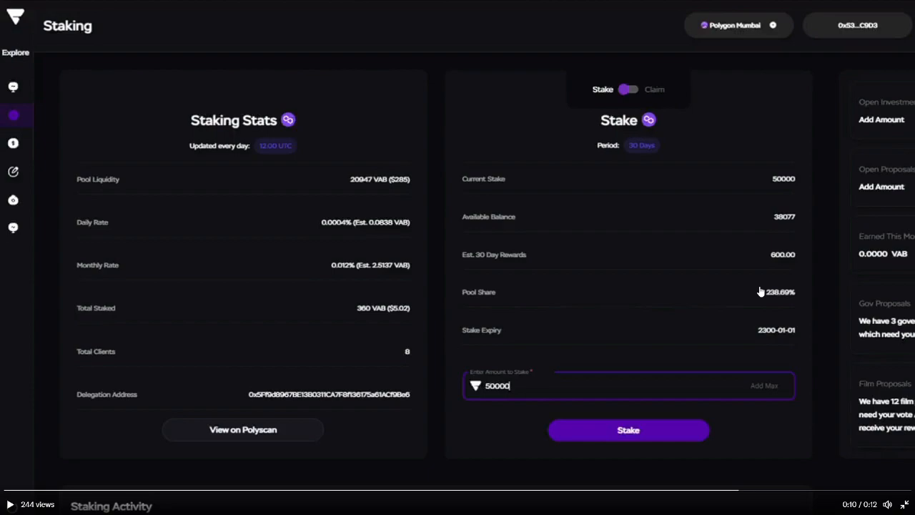
mouse_move(583, 267)
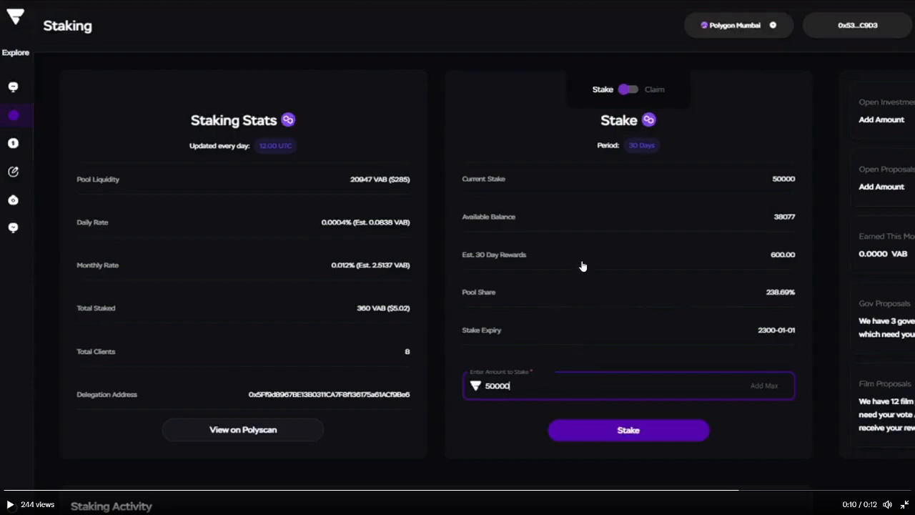
mouse_move(592, 387)
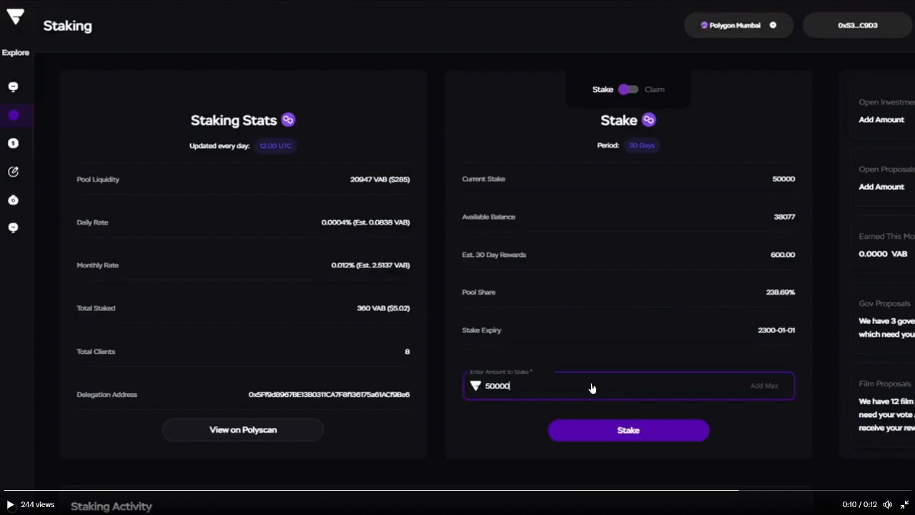
mouse_move(834, 381)
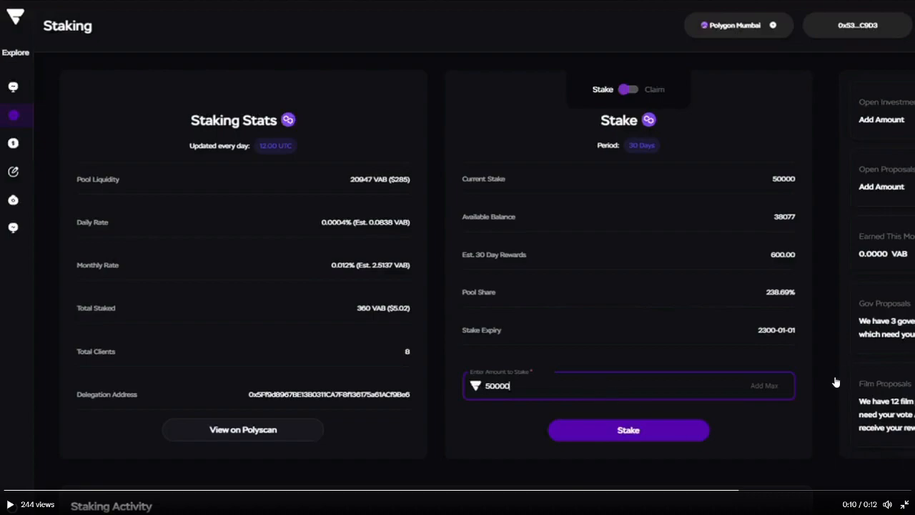
mouse_move(872, 422)
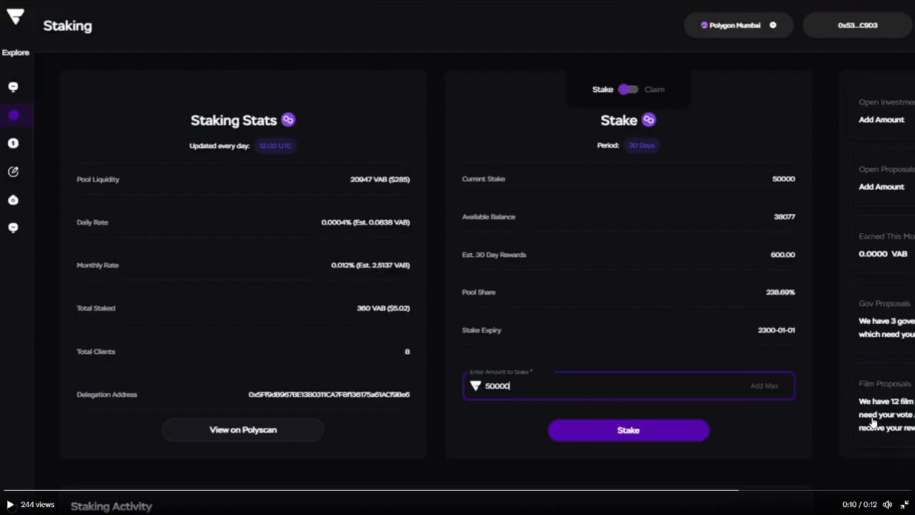
mouse_move(871, 398)
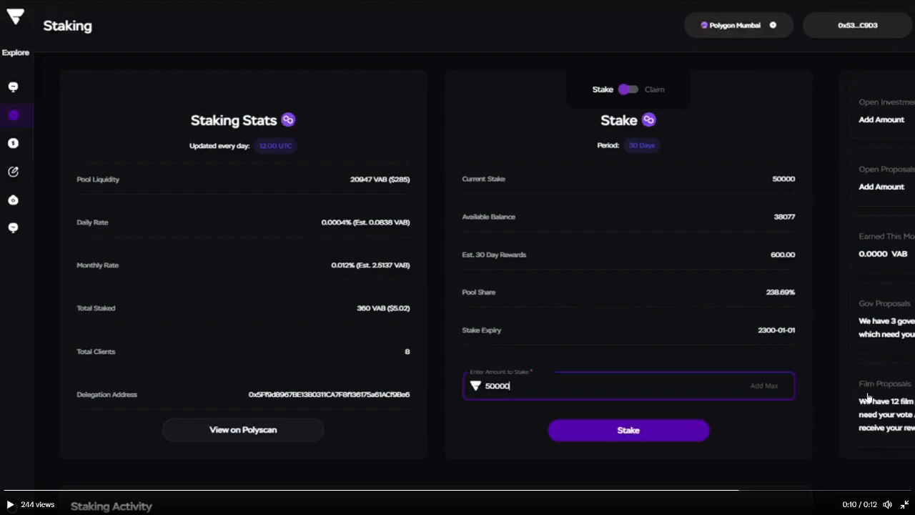
mouse_move(866, 389)
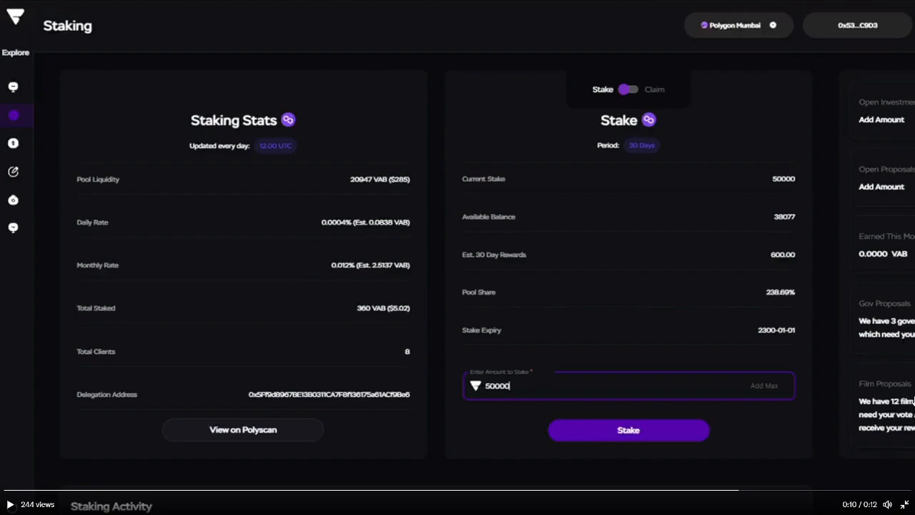
mouse_move(898, 435)
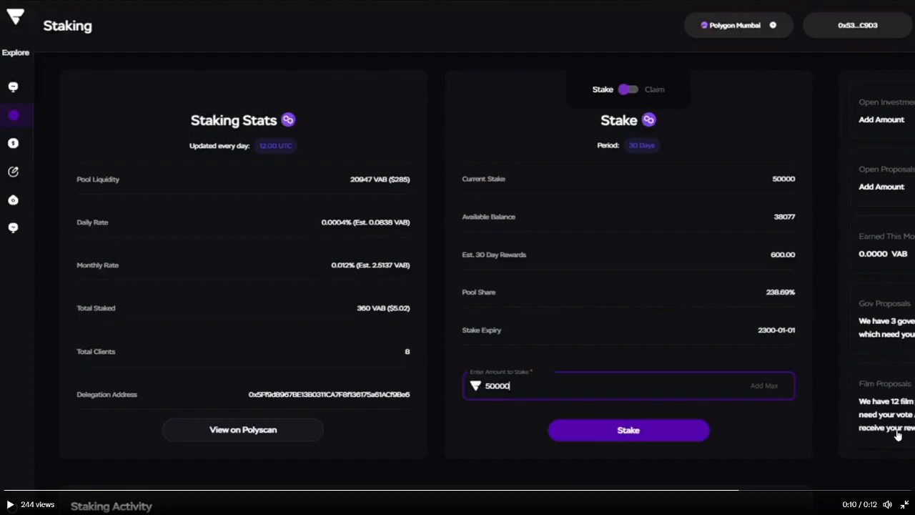
mouse_move(903, 379)
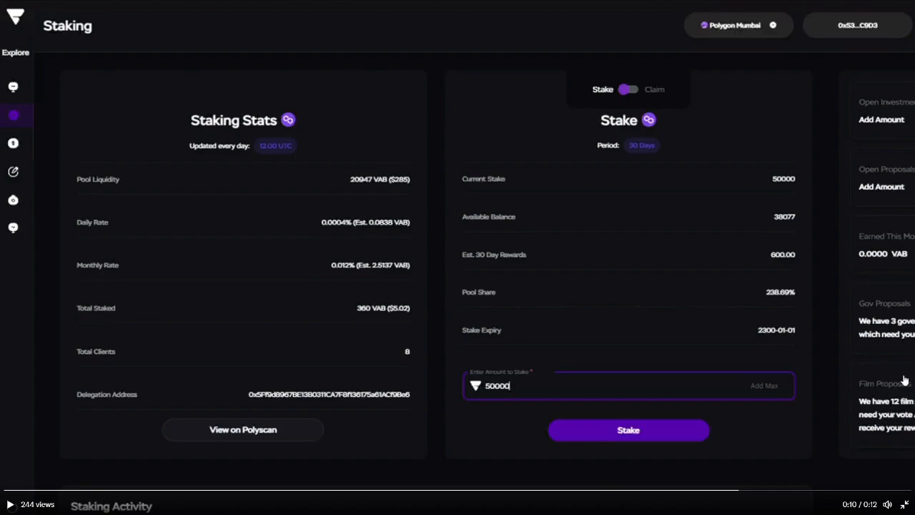
mouse_move(615, 229)
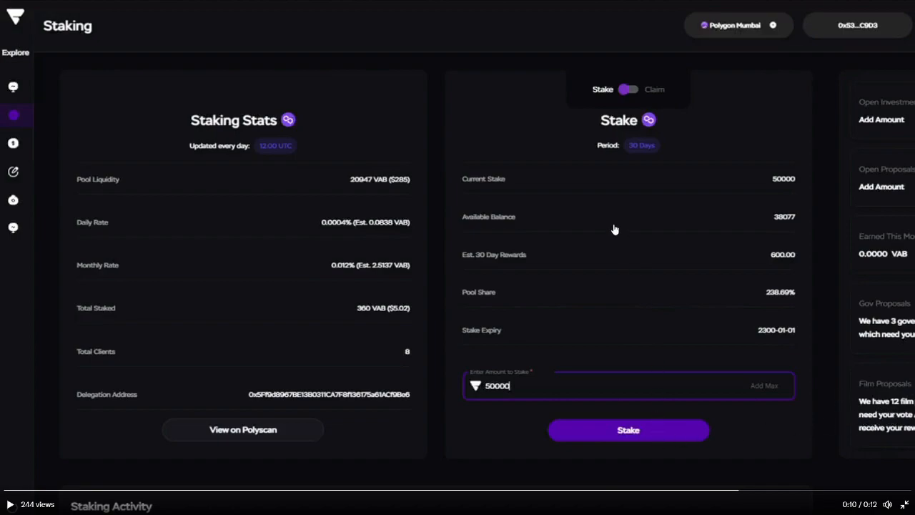
mouse_move(561, 333)
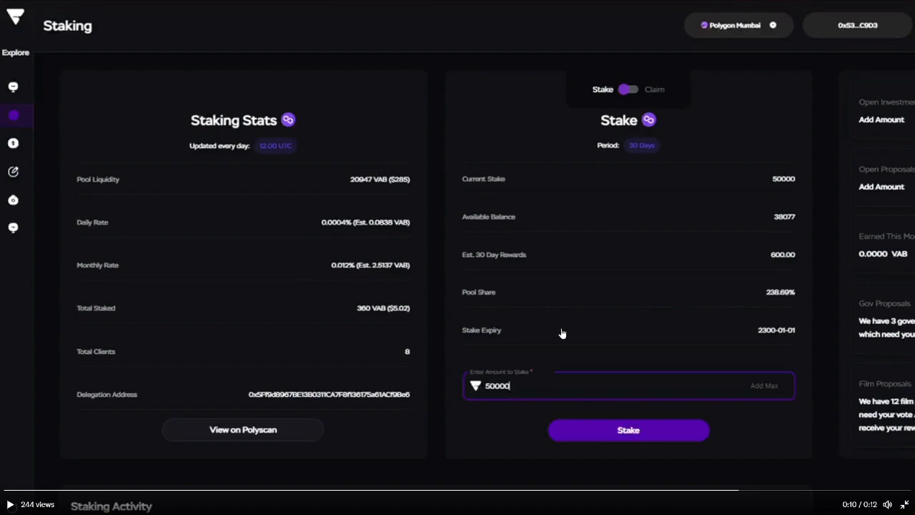
mouse_move(492, 295)
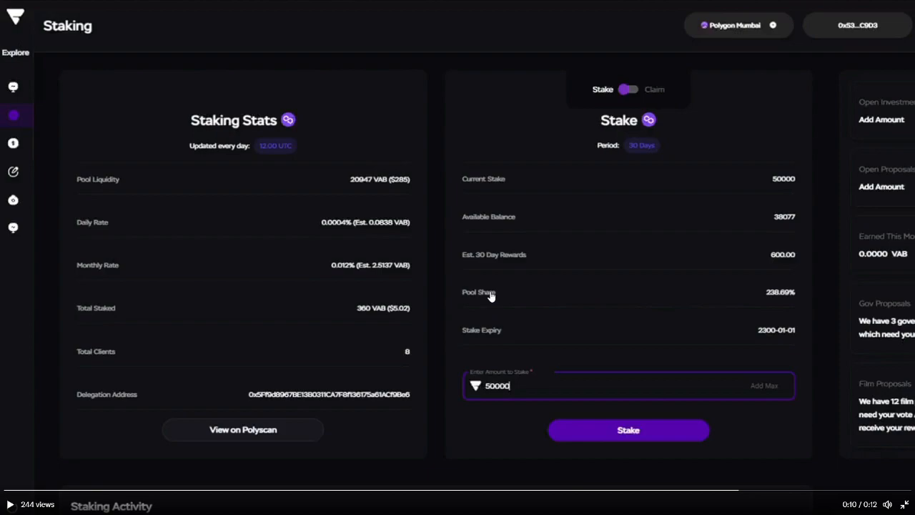
mouse_move(571, 290)
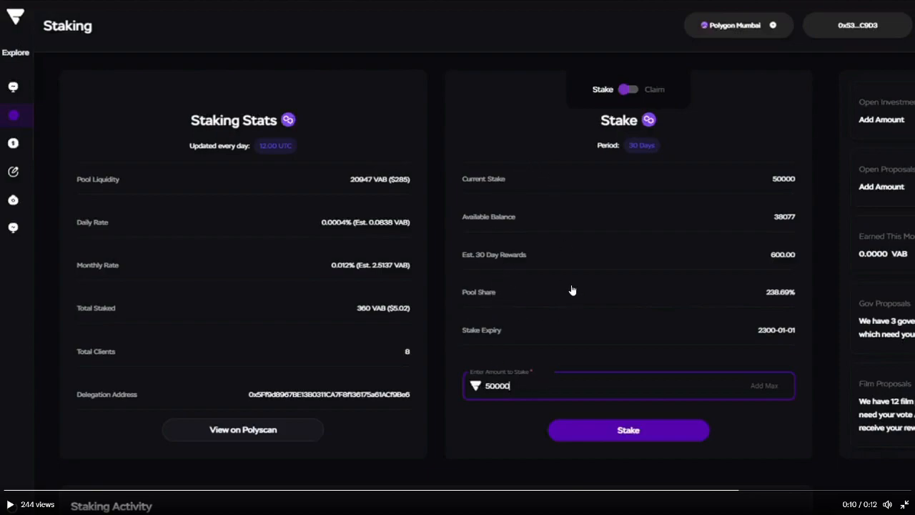
mouse_move(877, 406)
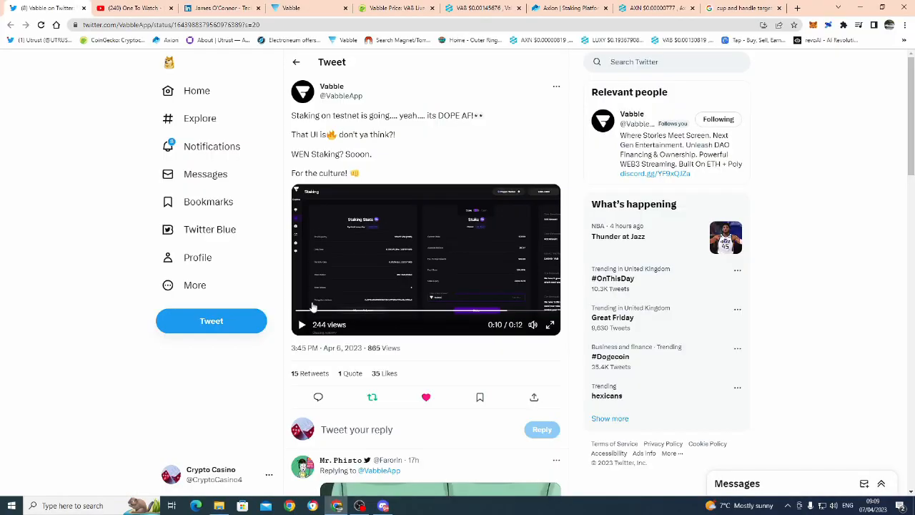
Step: Switch to Discord's Vabble server showing the discord-general channel chat
left_click(383, 506)
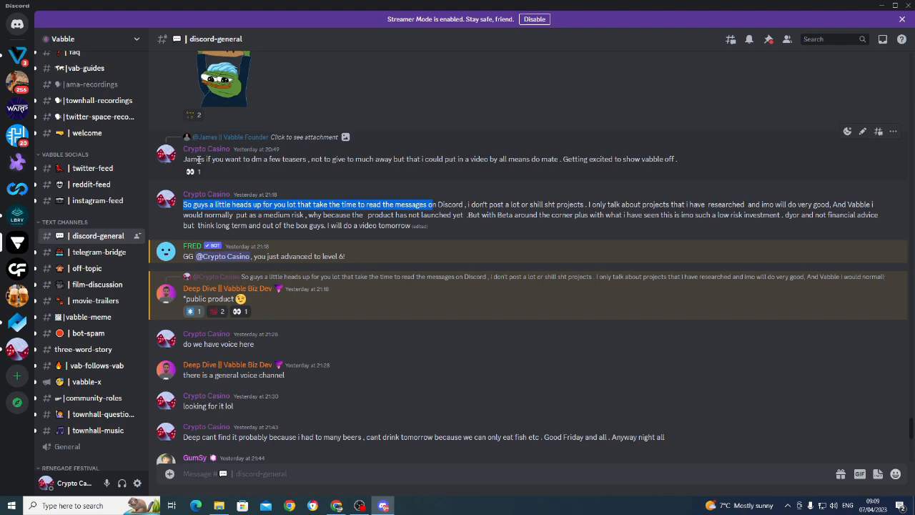
mouse_move(278, 163)
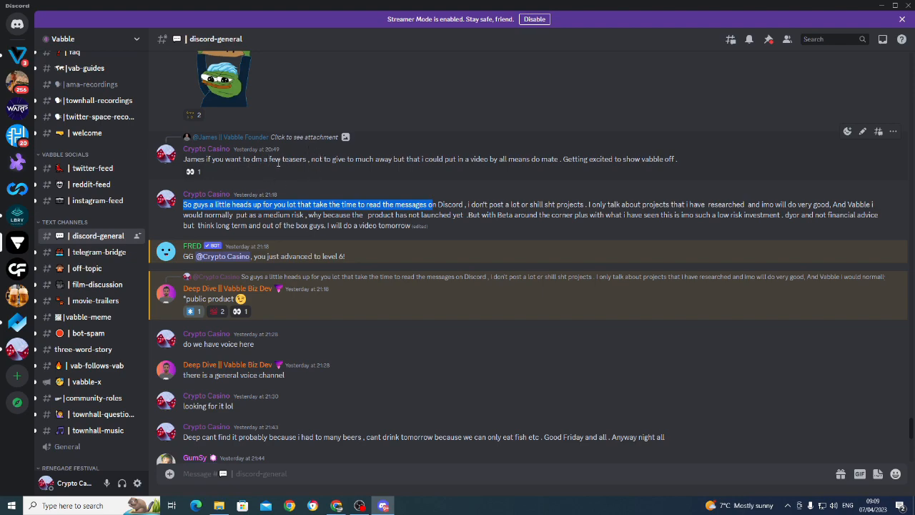
mouse_move(340, 503)
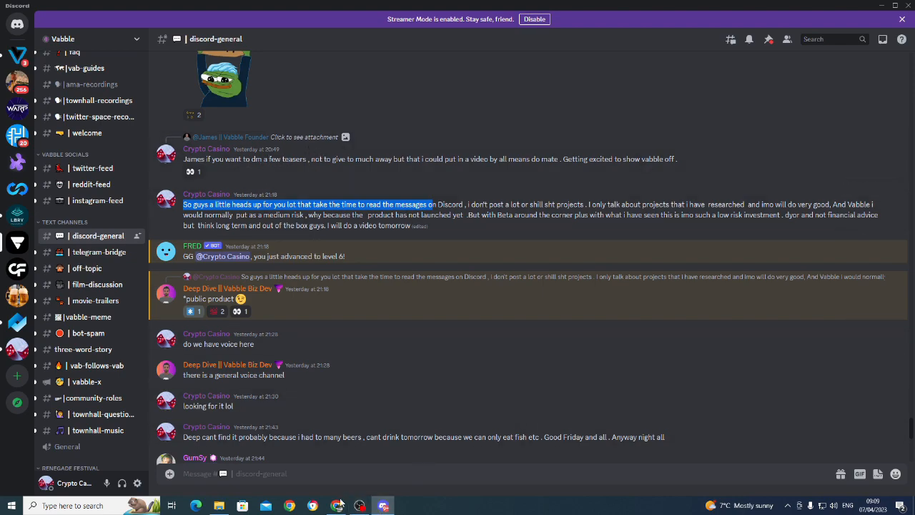
mouse_move(337, 506)
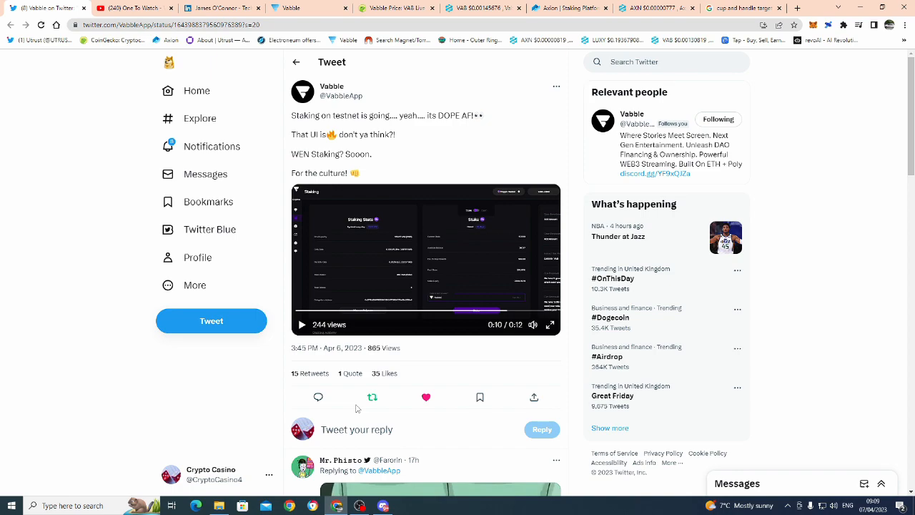
mouse_move(403, 273)
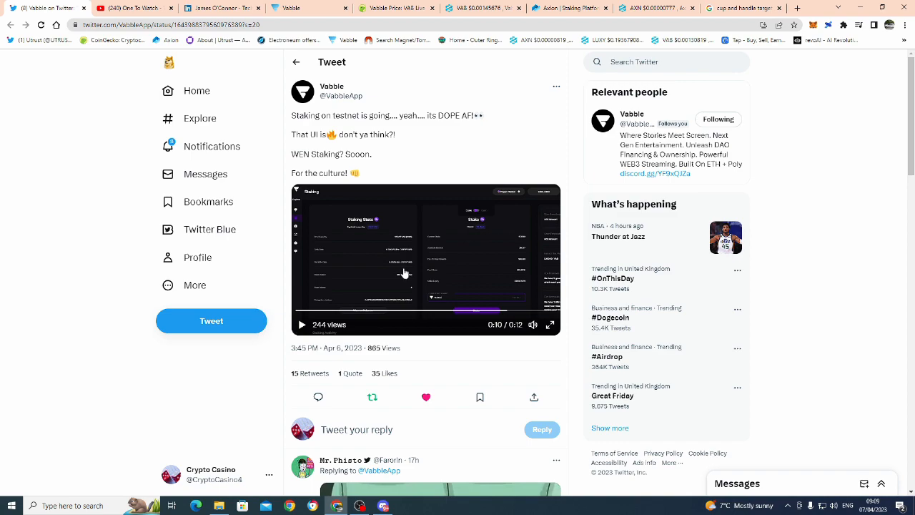
mouse_move(394, 274)
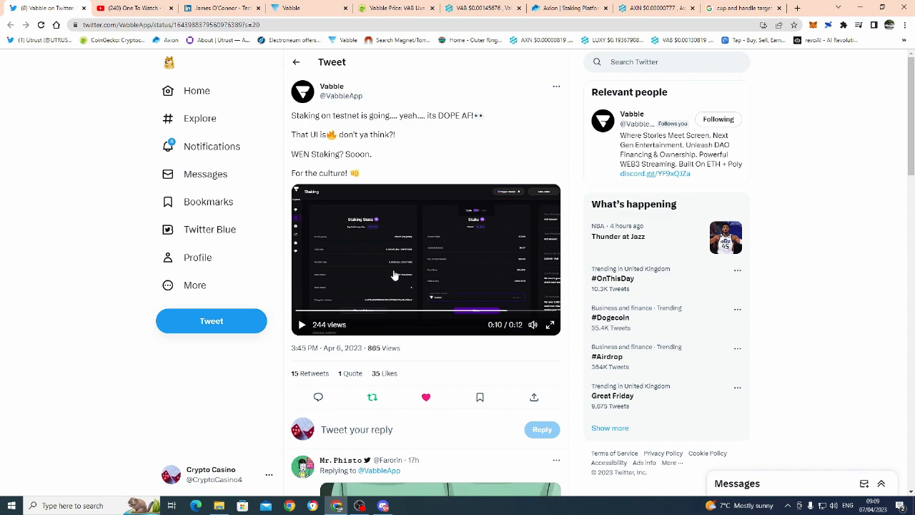
mouse_move(421, 251)
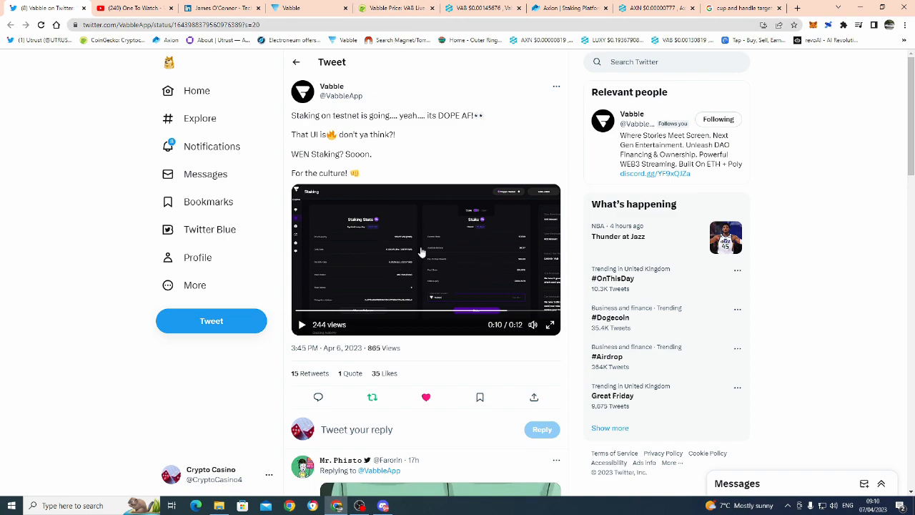
mouse_move(432, 147)
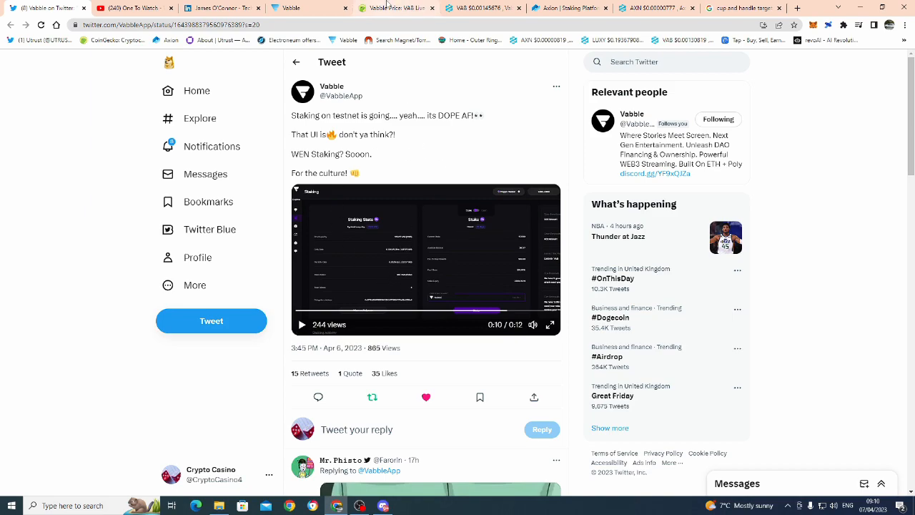
Step: Switch to the Vabble website tab and scroll to the Stalker film player demo with side chat
left_click(395, 7)
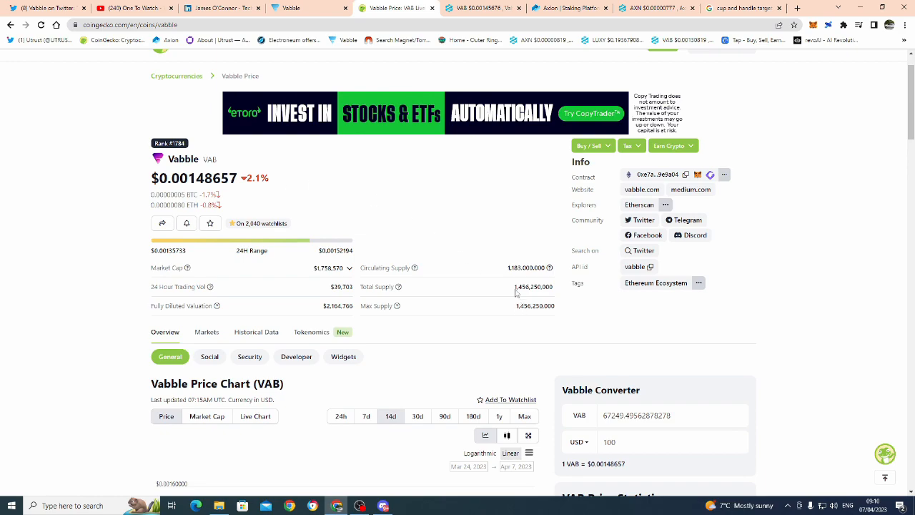
mouse_move(503, 272)
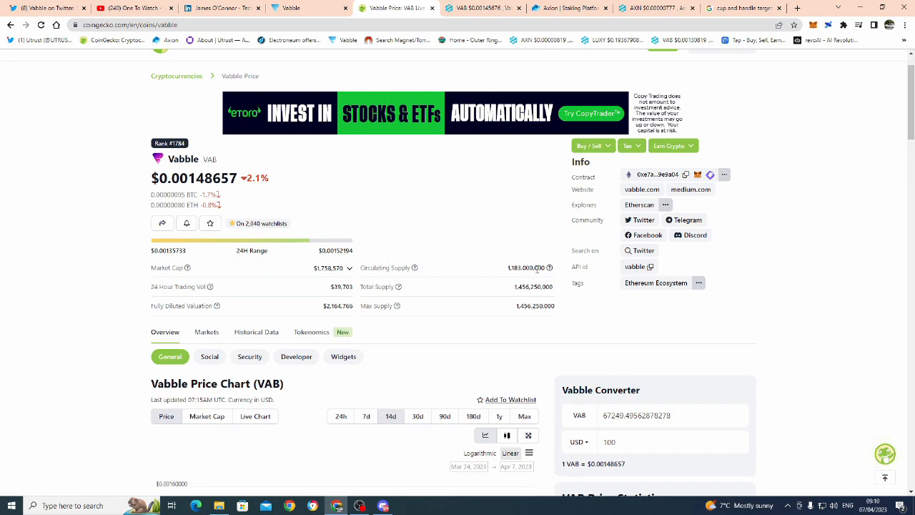
mouse_move(466, 253)
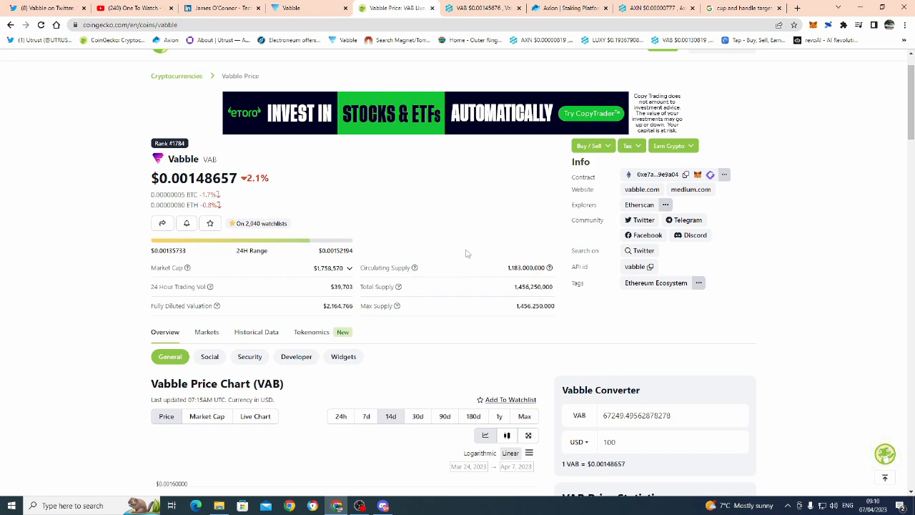
mouse_move(477, 254)
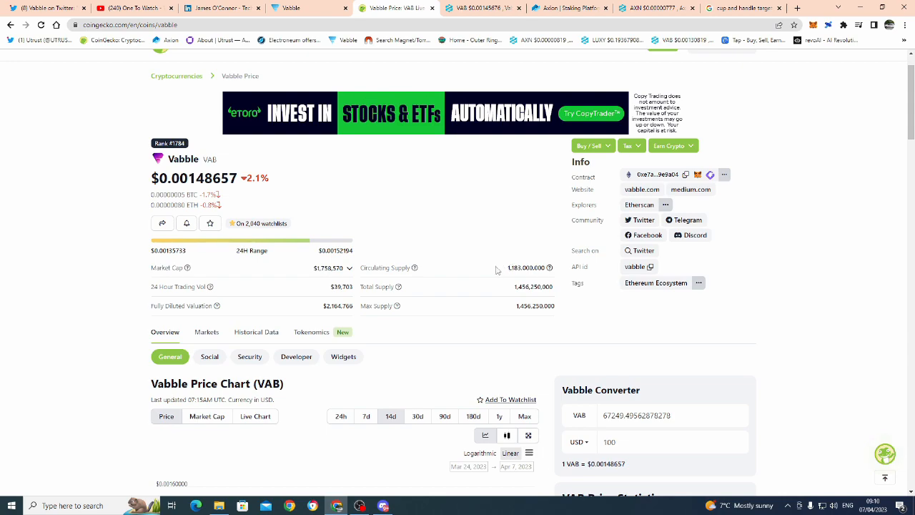
mouse_move(446, 227)
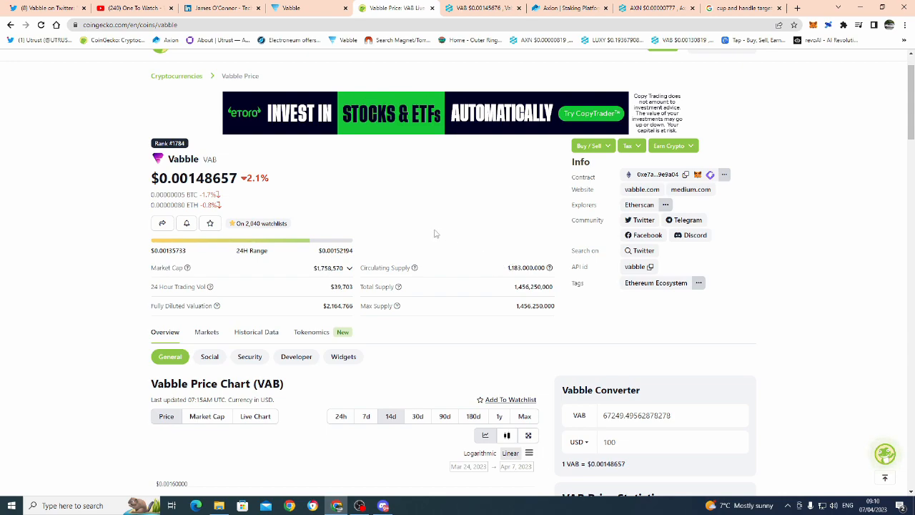
mouse_move(320, 209)
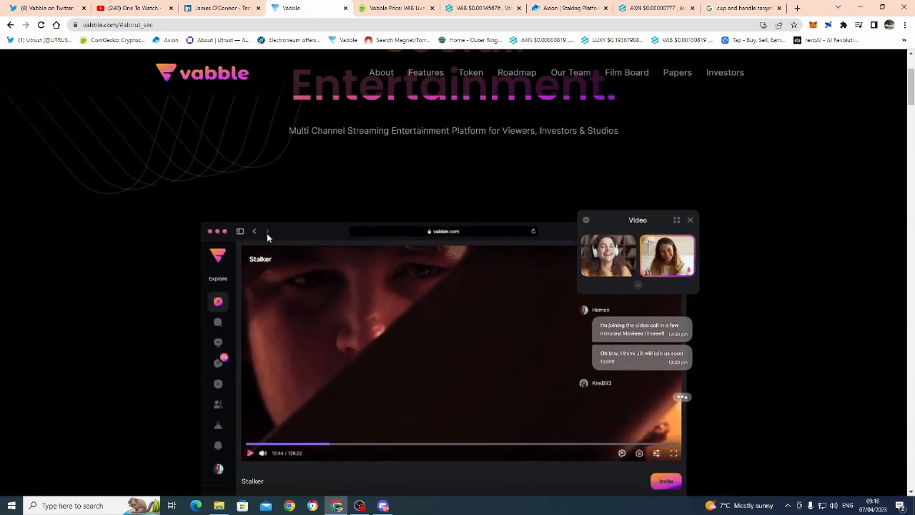
scroll("down", 3)
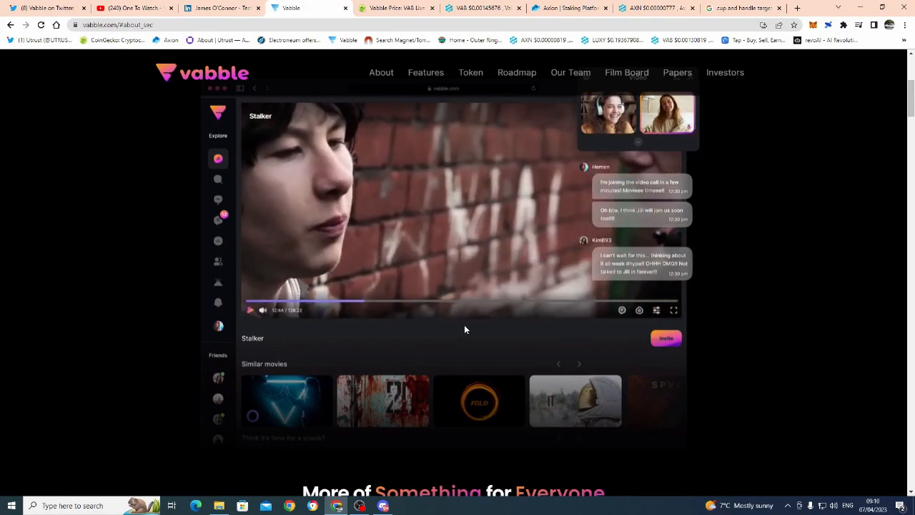
Step: Switch to the KIFS Crypto Vabble video on YouTube and scroll down into its comments
left_click(136, 8)
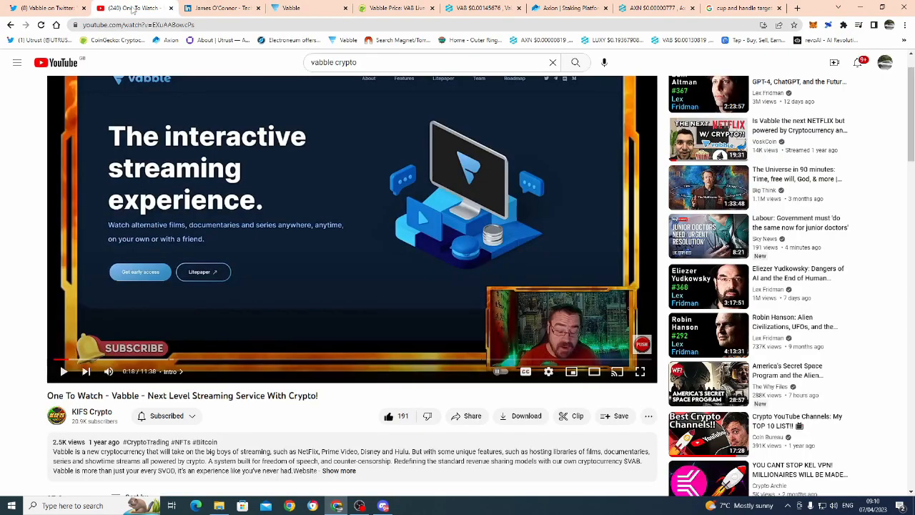
mouse_move(310, 286)
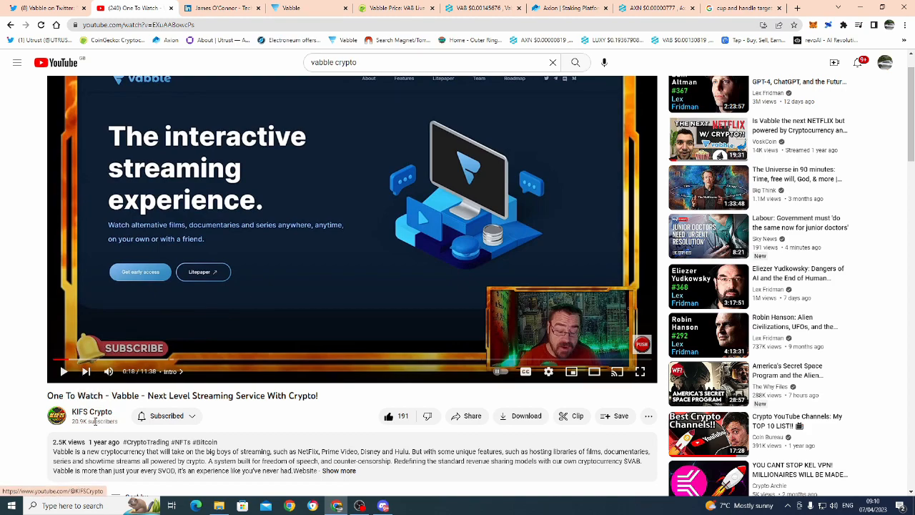
mouse_move(91, 411)
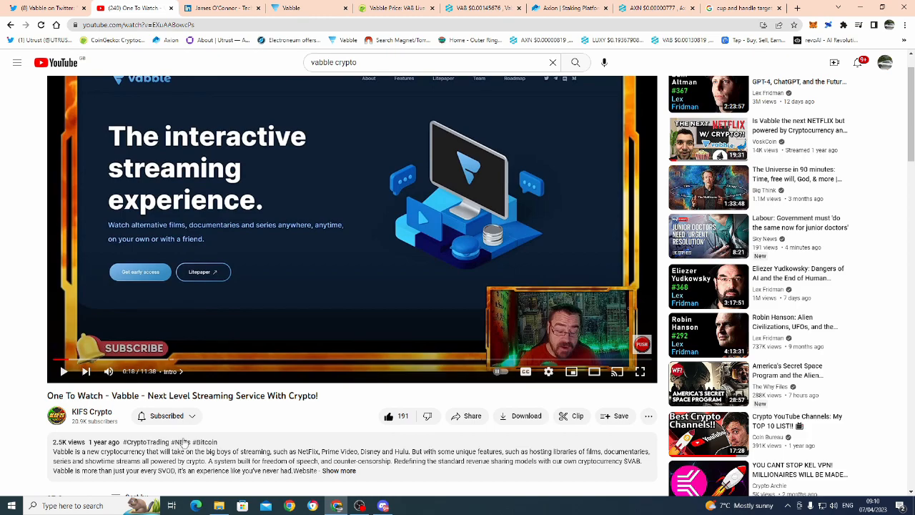
mouse_move(309, 298)
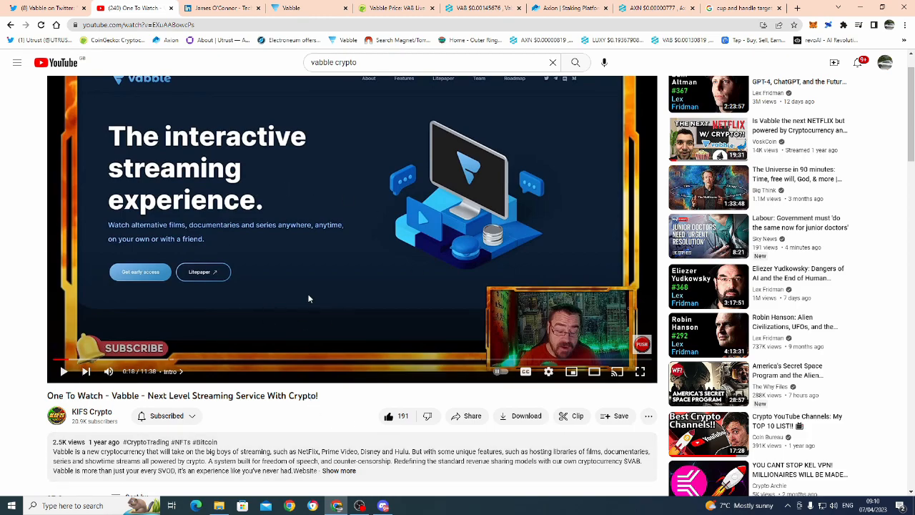
scroll("down", 3)
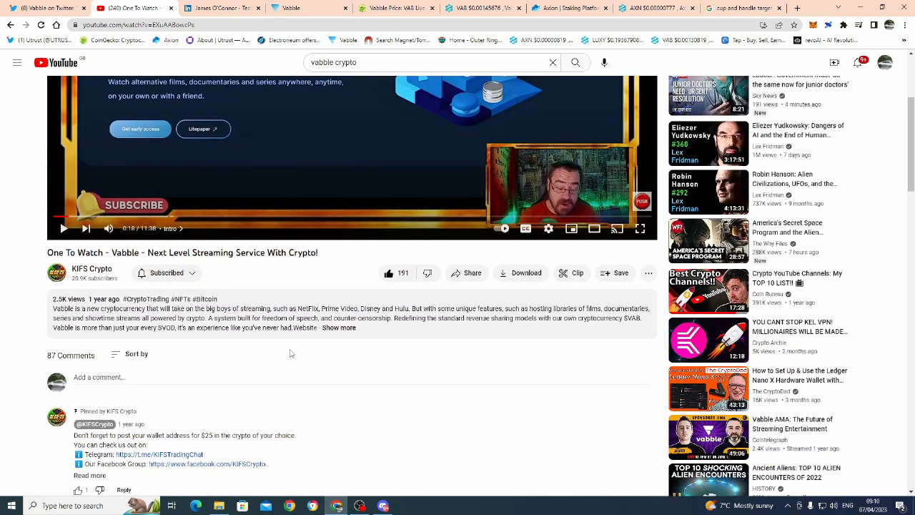
scroll("down", 3)
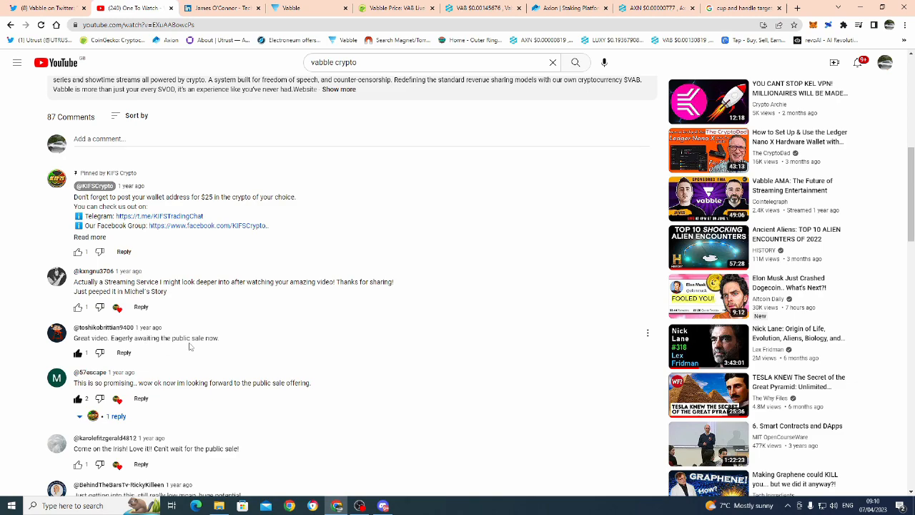
mouse_move(168, 337)
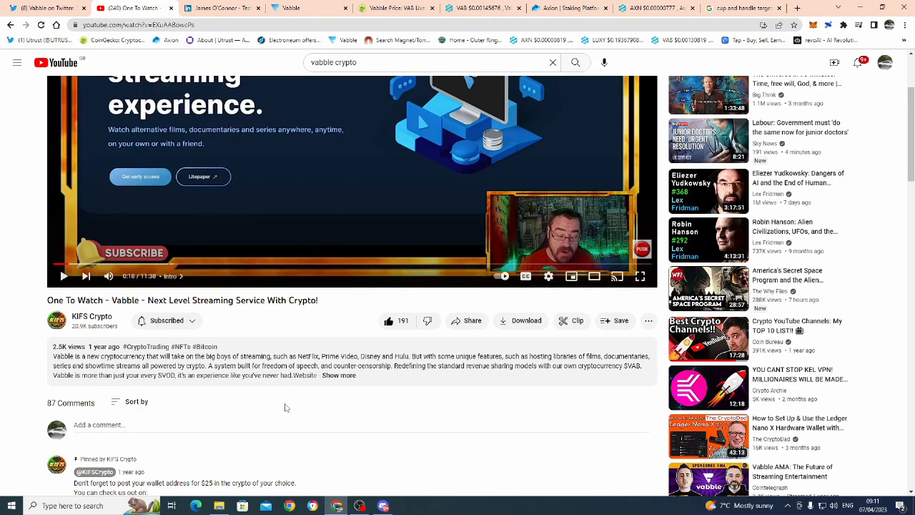
mouse_move(314, 296)
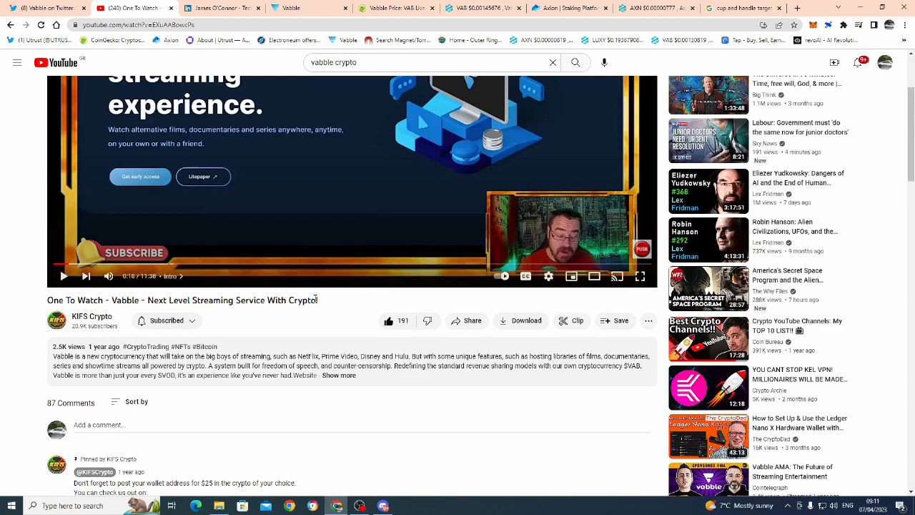
mouse_move(260, 332)
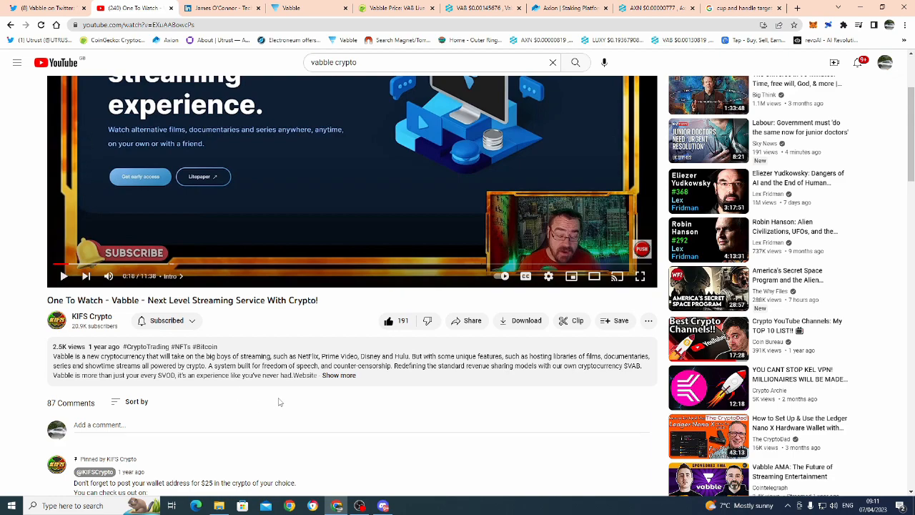
mouse_move(350, 440)
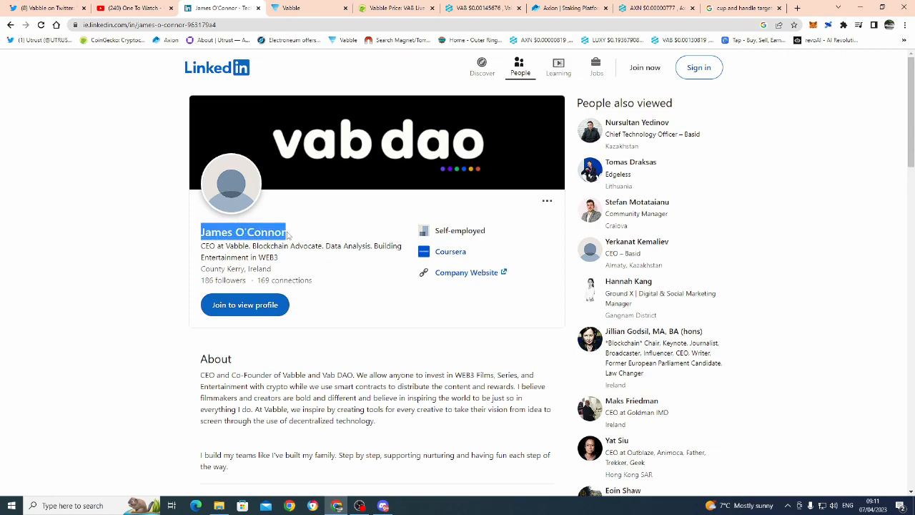
scroll("down", 3)
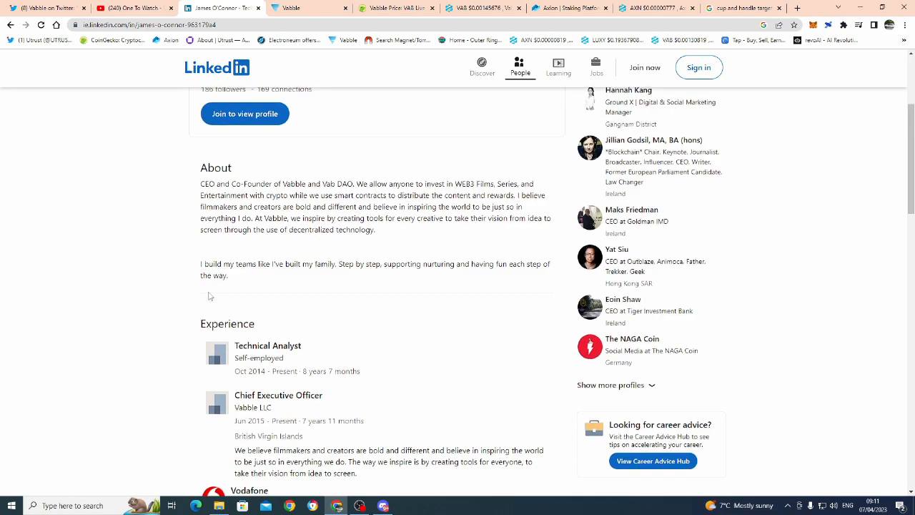
scroll("down", 3)
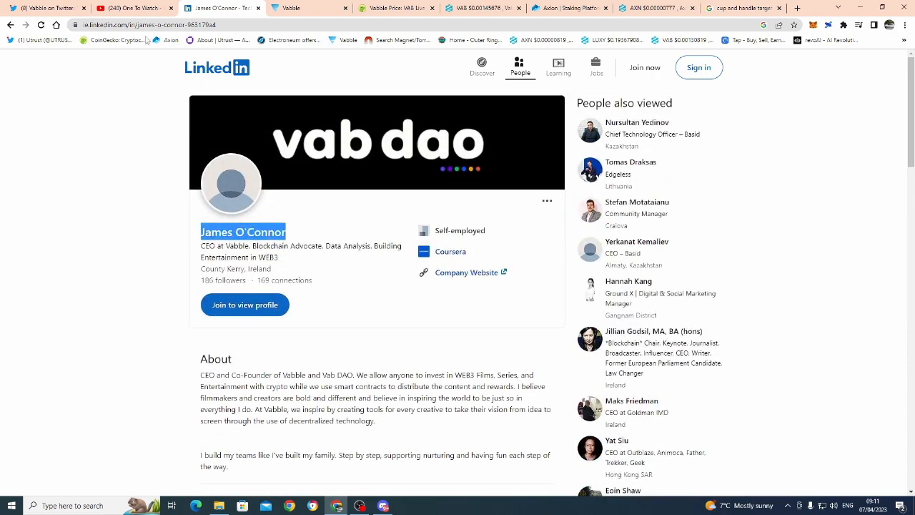
Step: Return to the YouTube Vabble video and scroll to its pinned and first viewer comments
left_click(129, 8)
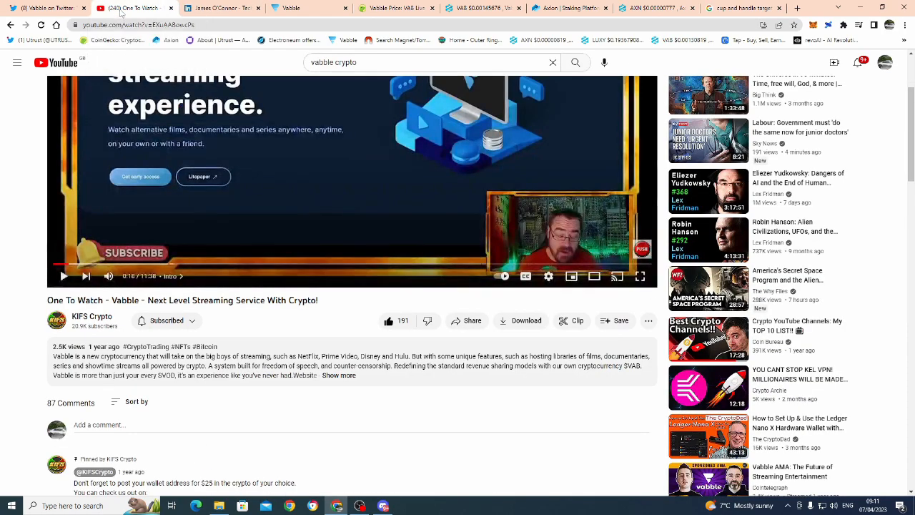
scroll("down", 3)
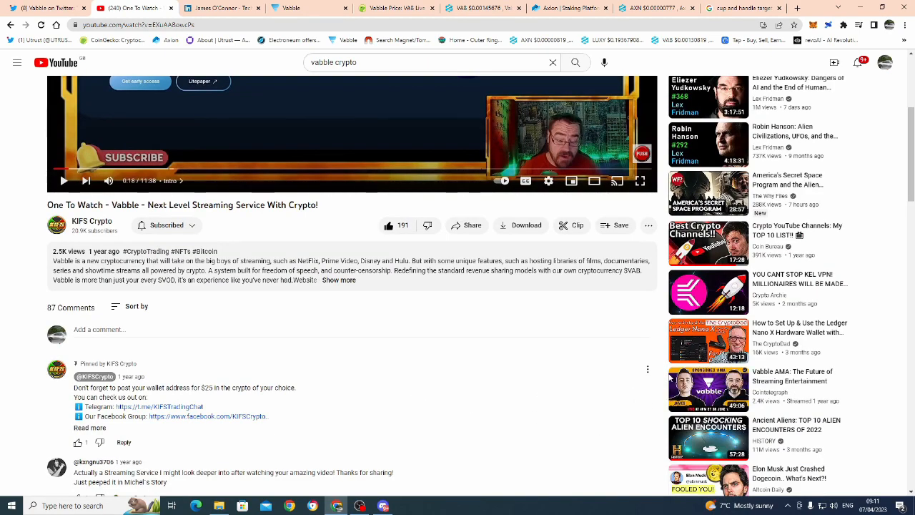
mouse_move(707, 389)
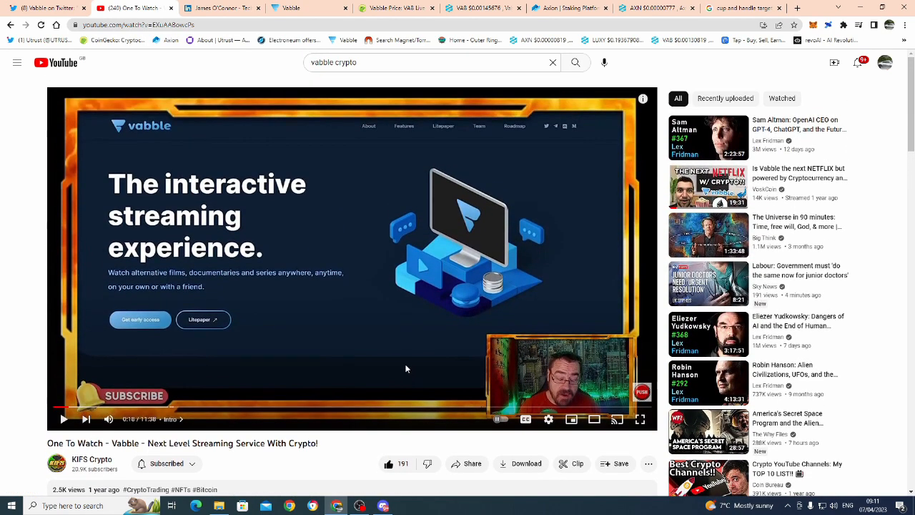
mouse_move(401, 343)
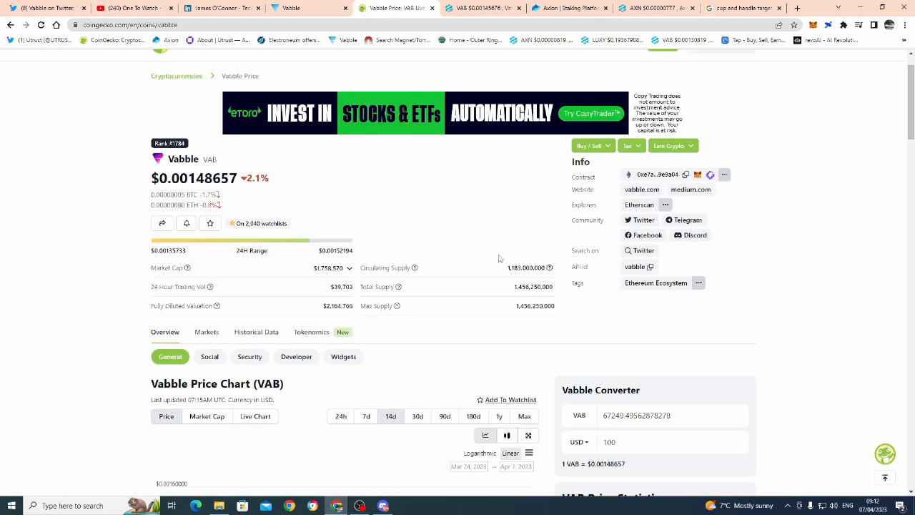
Step: Scroll CoinGecko's Vabble page down to the VAB price chart and VAB-to-USD converter
scroll("down", 3)
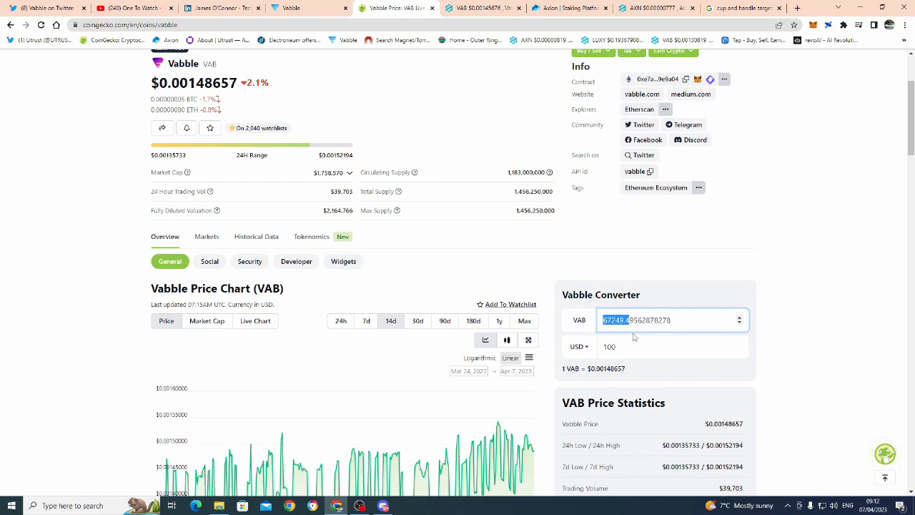
mouse_move(466, 280)
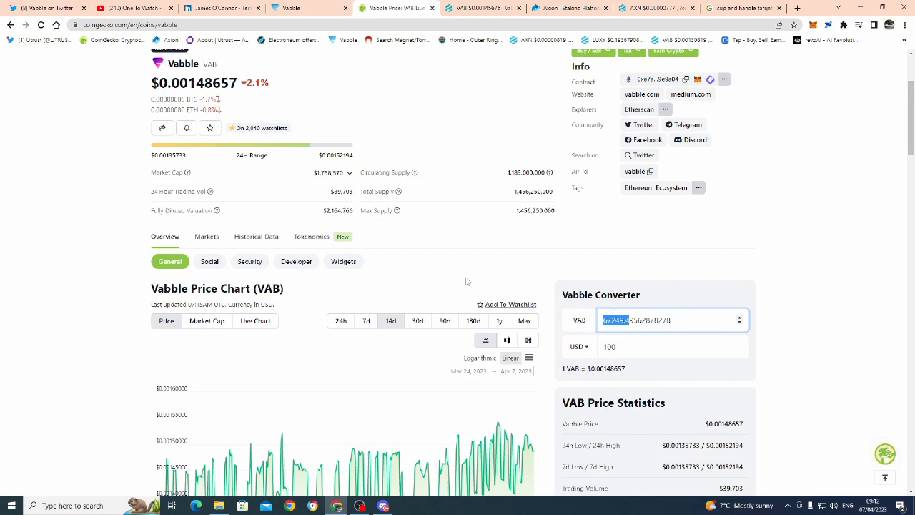
mouse_move(43, 8)
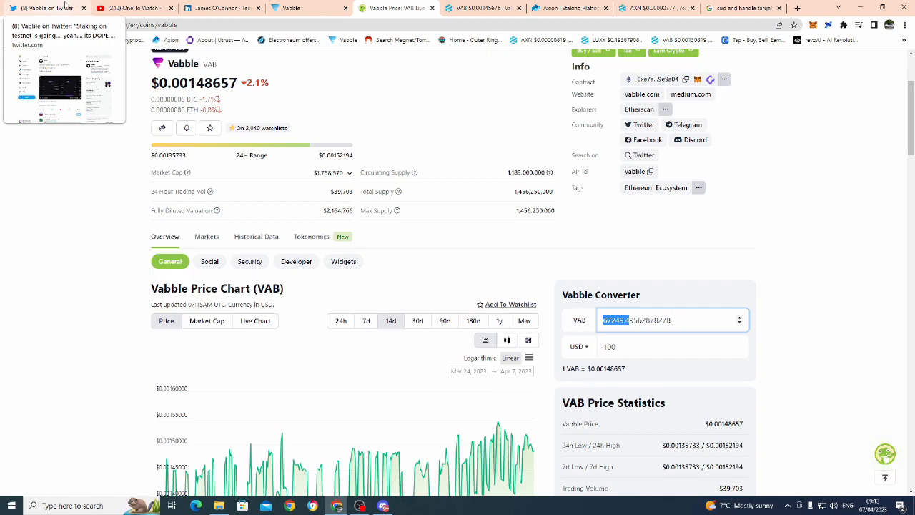
Step: Switch back to the YouTube Vabble video and scroll down the page slightly
left_click(136, 8)
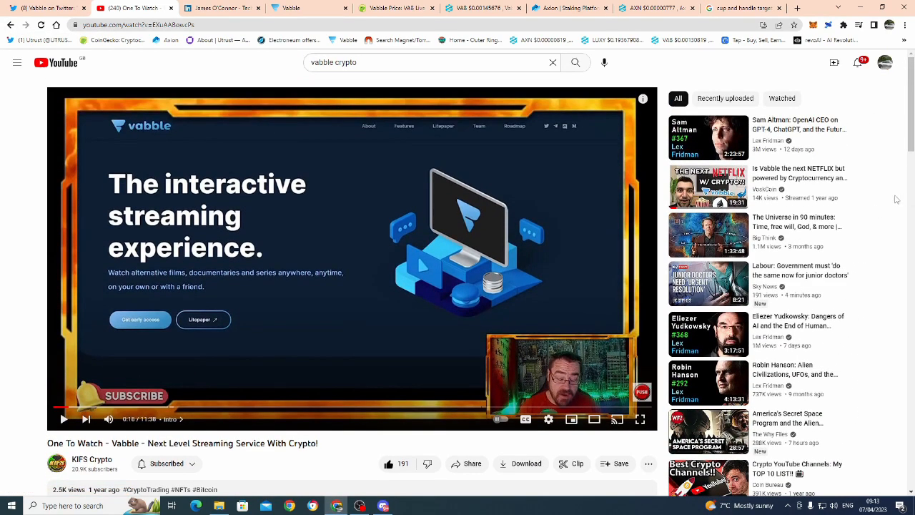
mouse_move(765, 178)
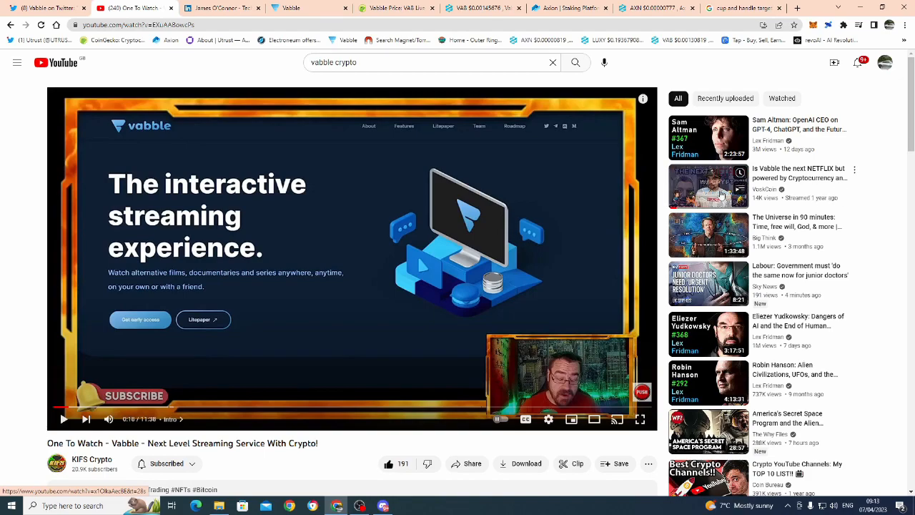
scroll("down", 3)
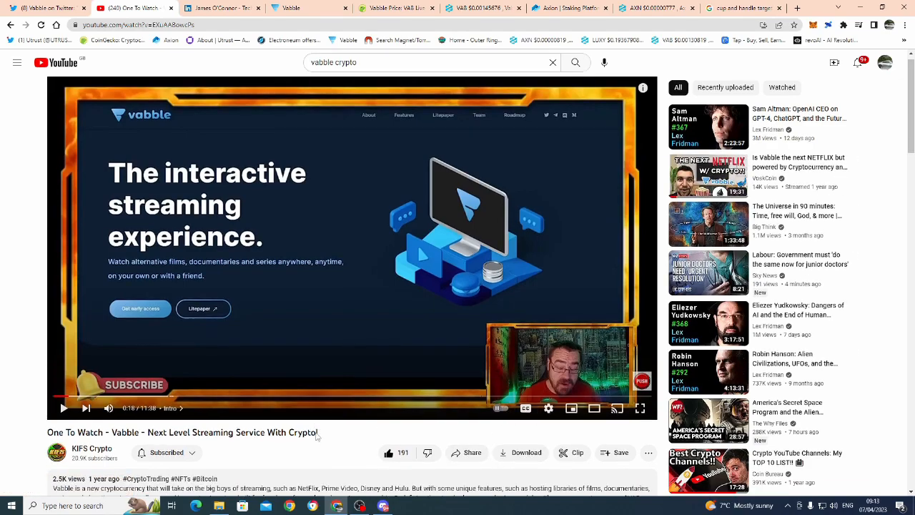
scroll("down", 3)
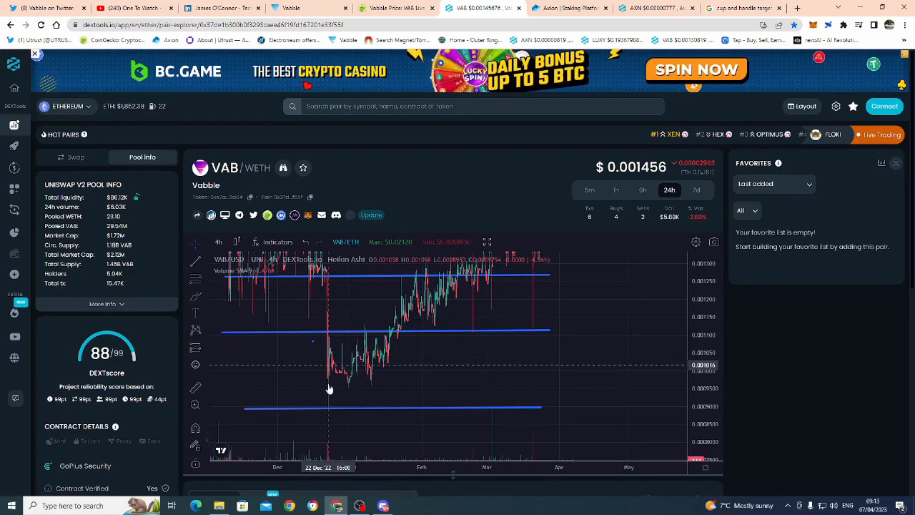
mouse_move(403, 407)
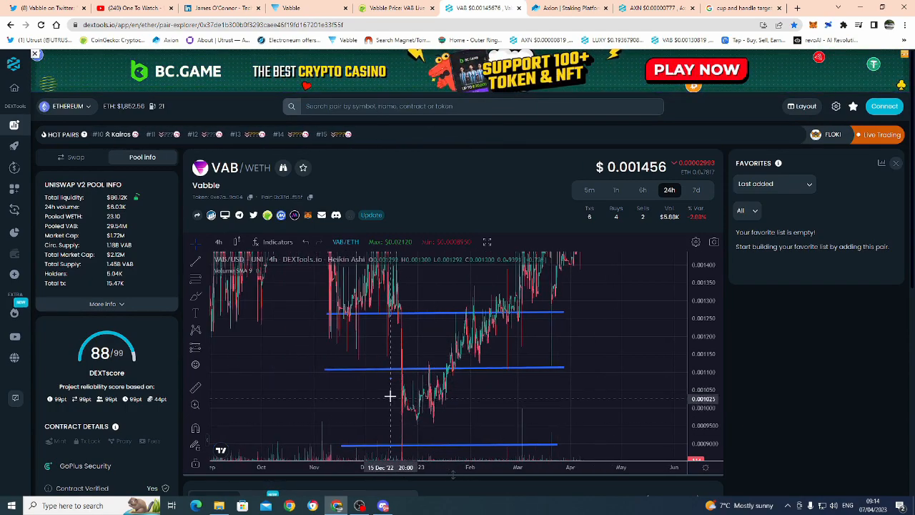
mouse_move(426, 392)
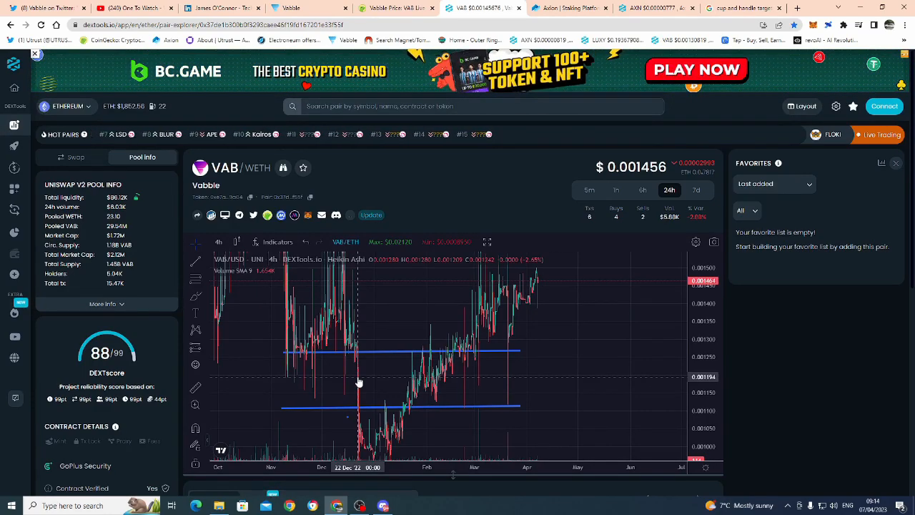
mouse_move(454, 326)
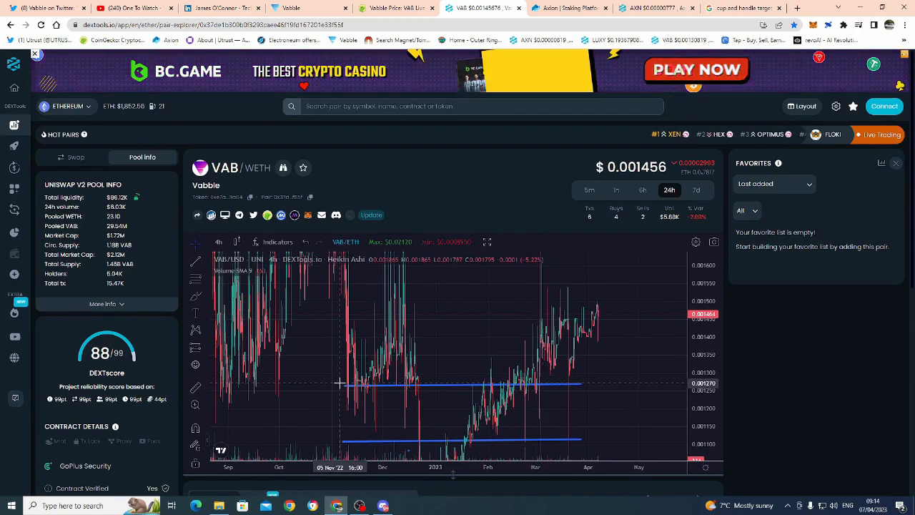
mouse_move(380, 380)
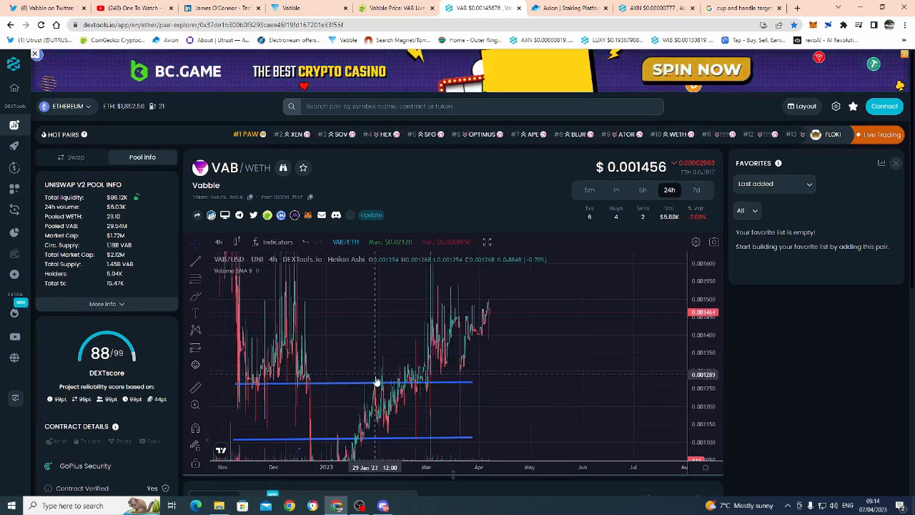
mouse_move(431, 366)
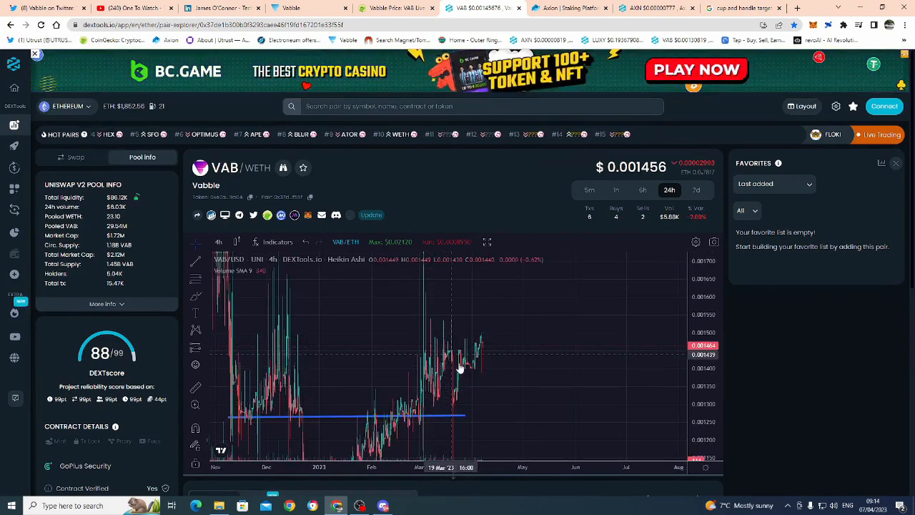
mouse_move(484, 378)
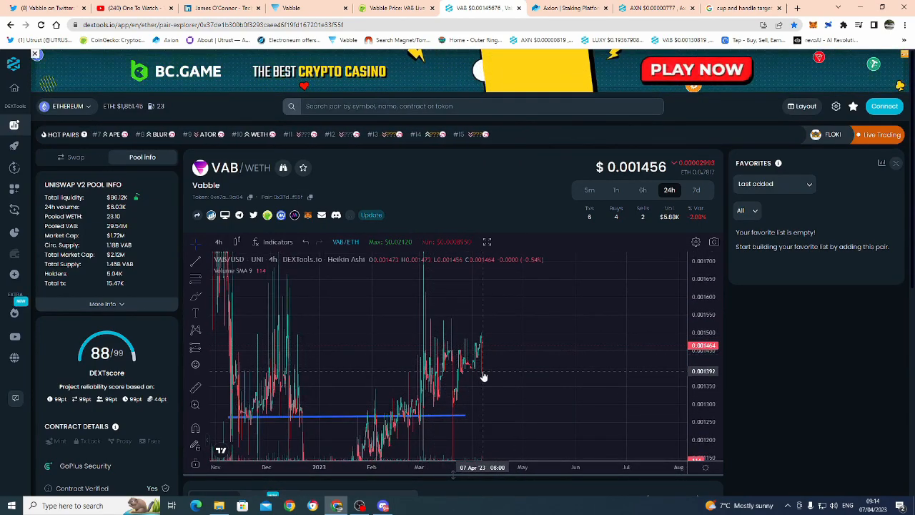
mouse_move(505, 308)
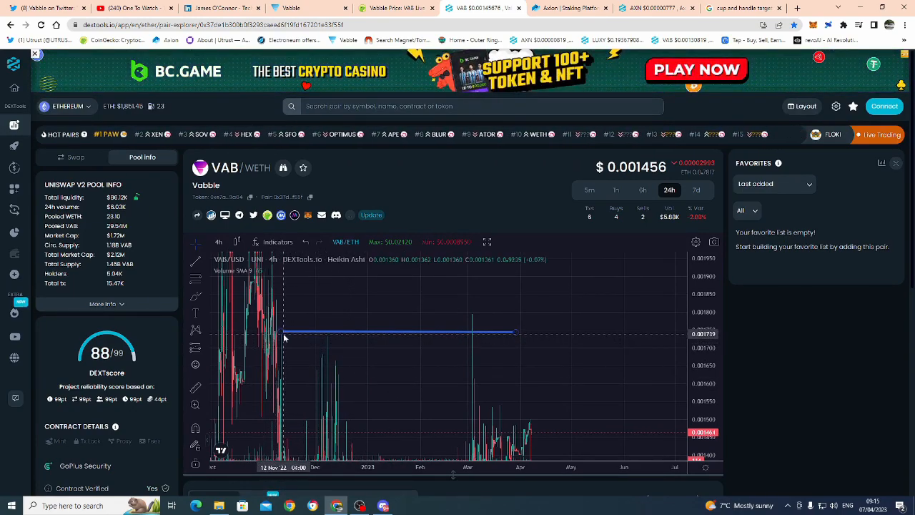
mouse_move(323, 335)
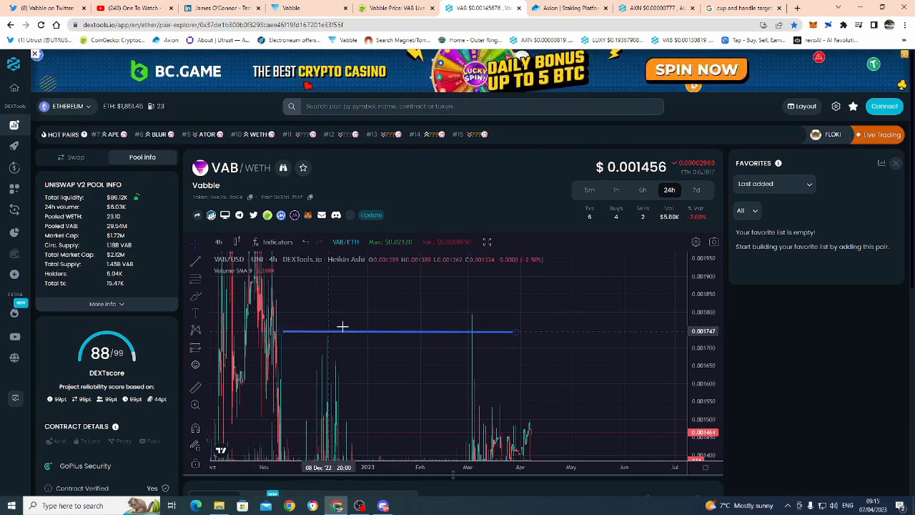
mouse_move(588, 331)
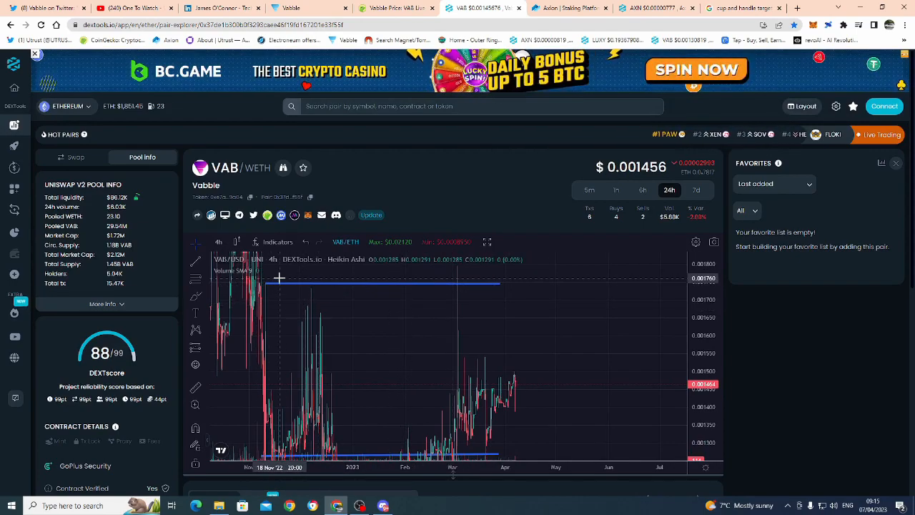
mouse_move(269, 286)
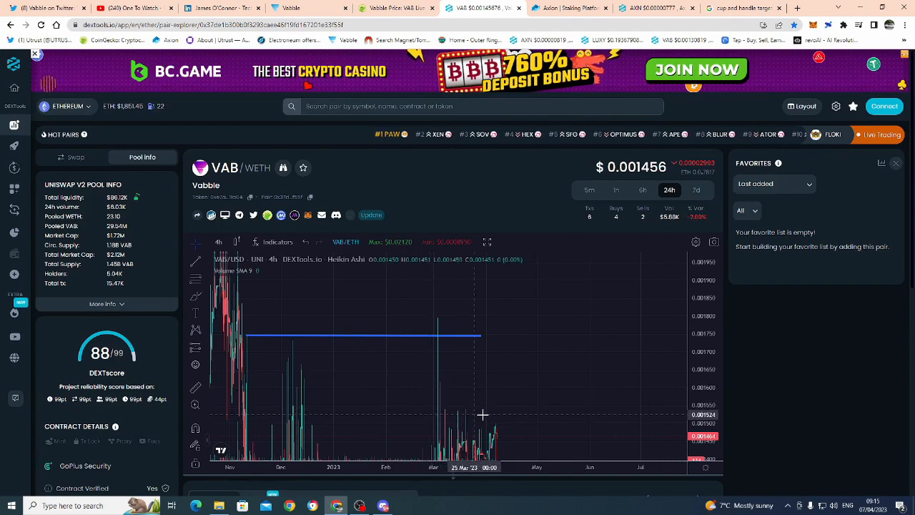
mouse_move(480, 340)
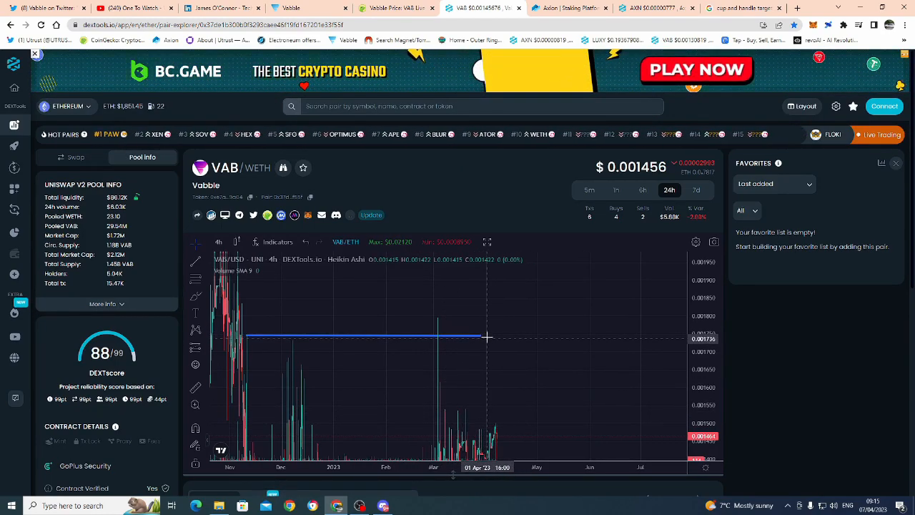
mouse_move(594, 289)
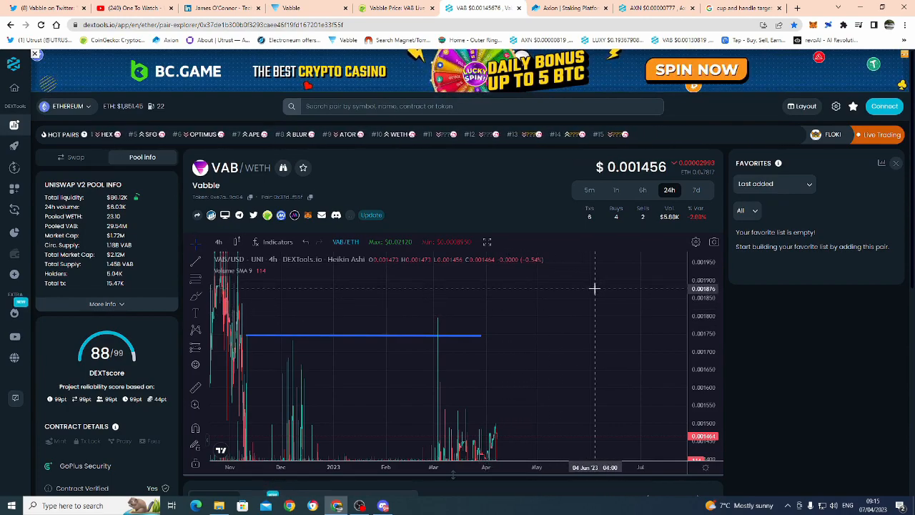
mouse_move(449, 326)
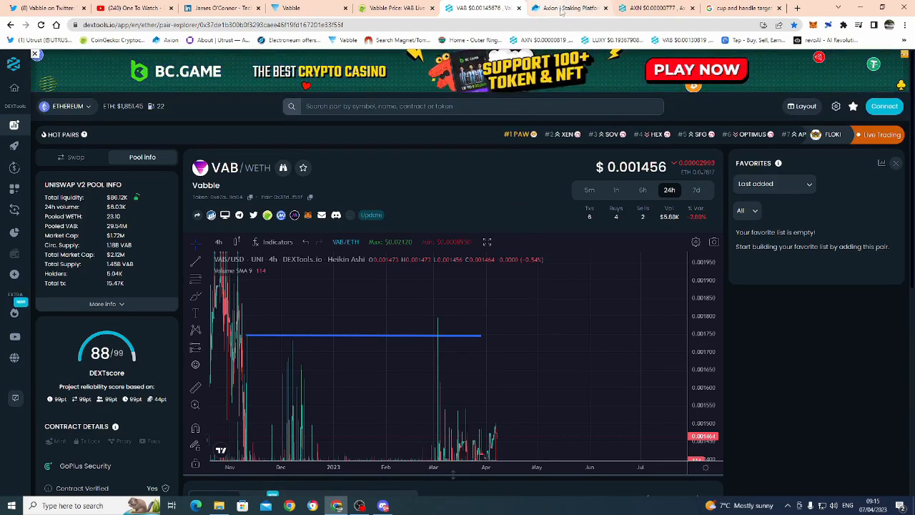
Step: On the Axion staking dashboard, highlight the WBTC reward under My Rewards, then scroll to the ten Active Stakes
left_click(569, 9)
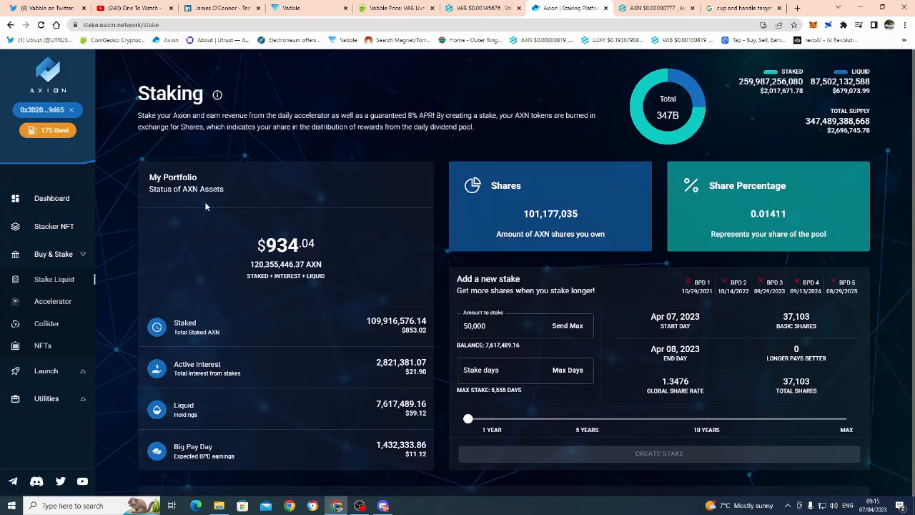
scroll("down", 3)
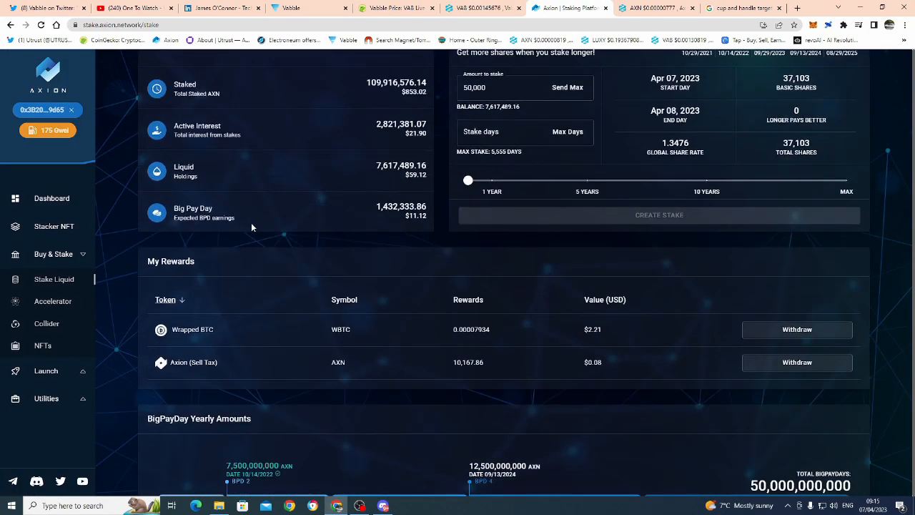
scroll("down", 3)
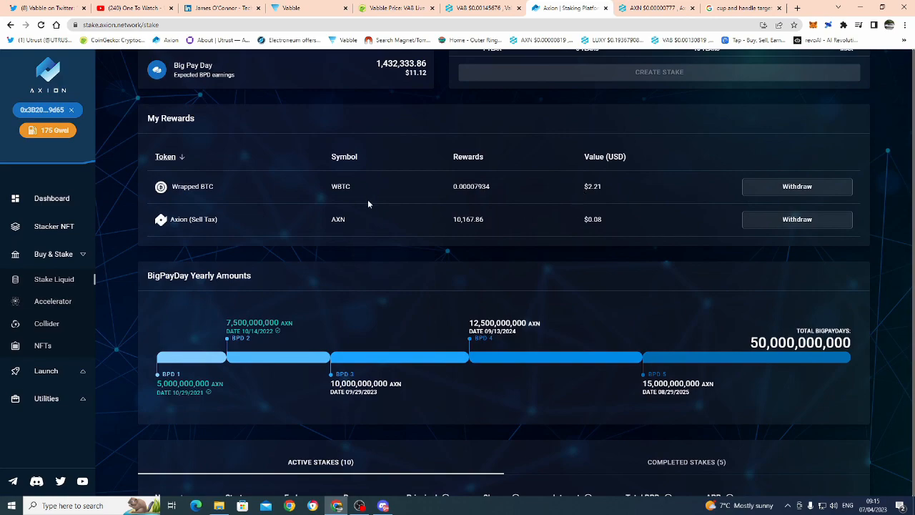
mouse_move(578, 193)
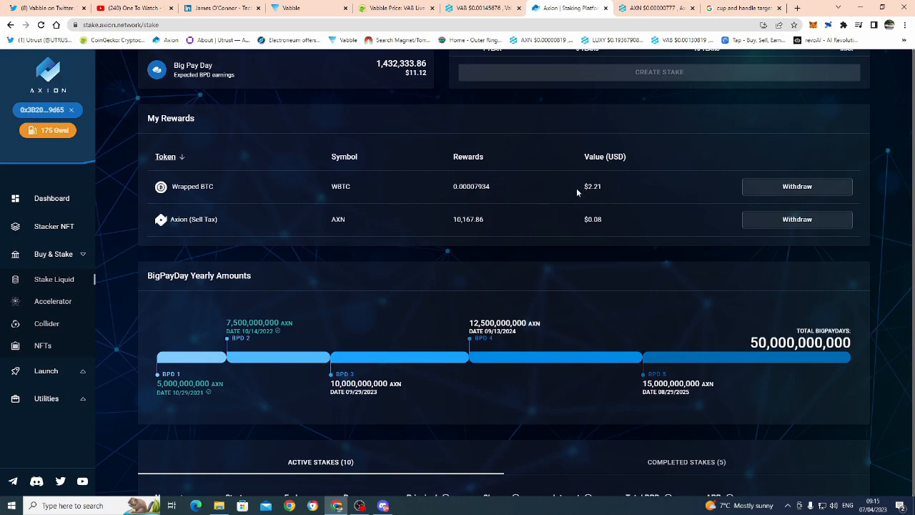
double_click(592, 186)
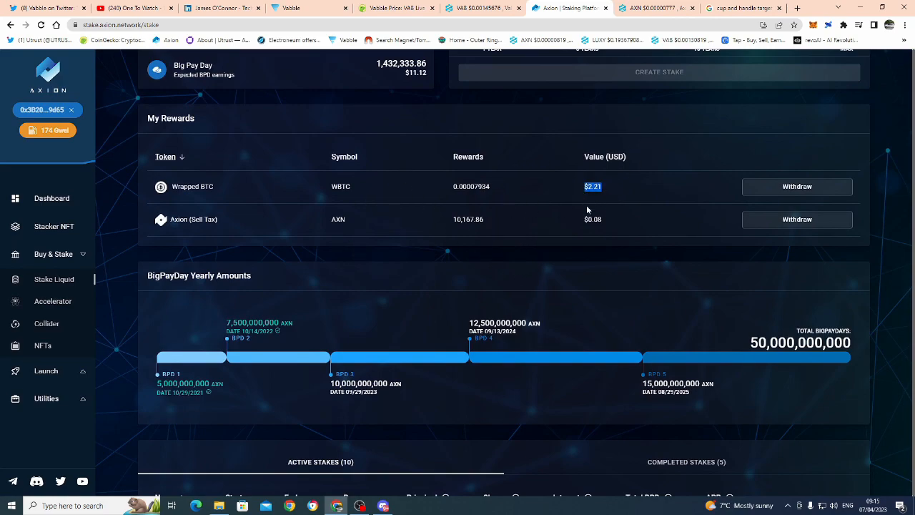
mouse_move(578, 163)
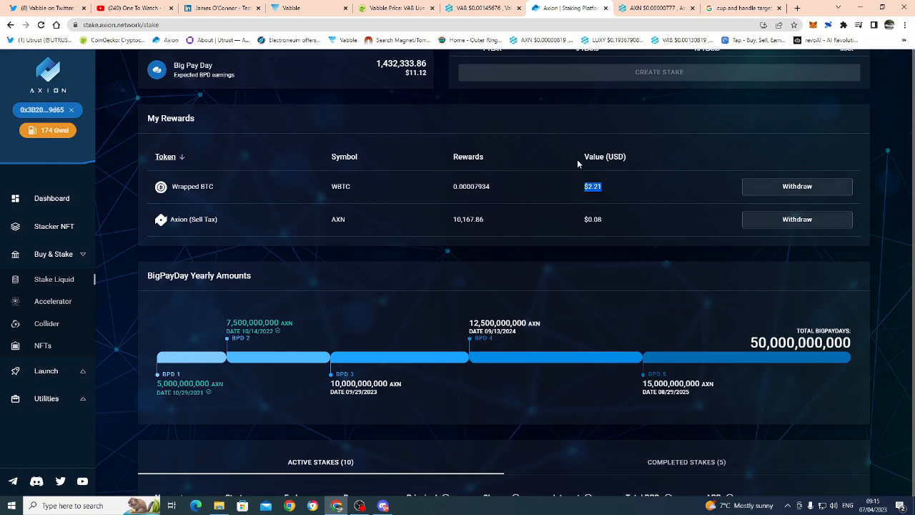
scroll("down", 3)
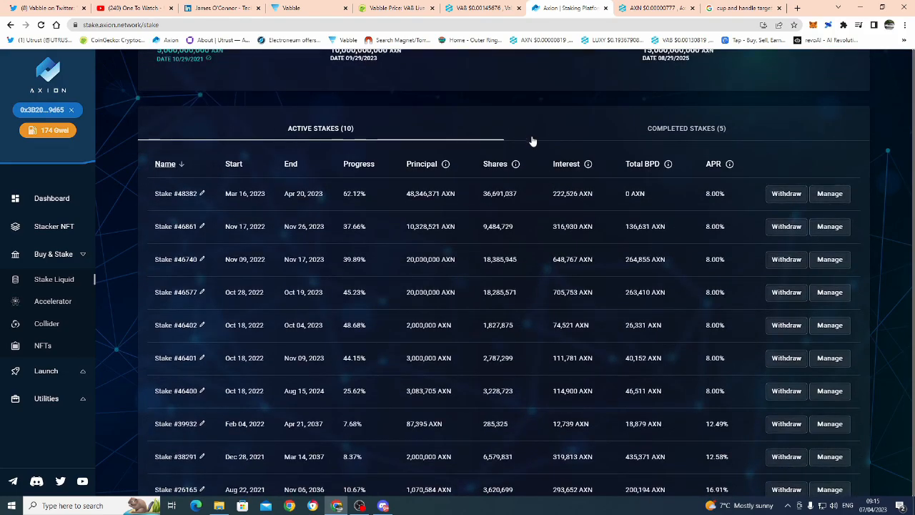
mouse_move(216, 204)
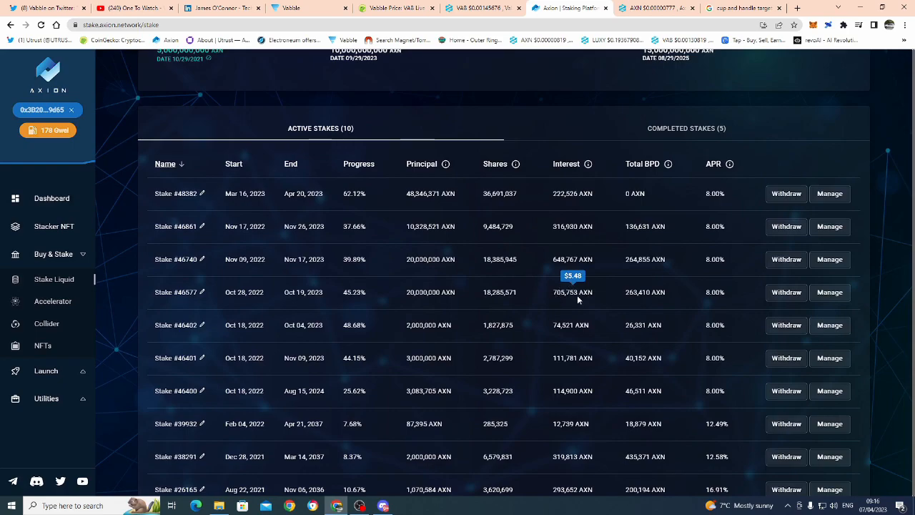
mouse_move(575, 292)
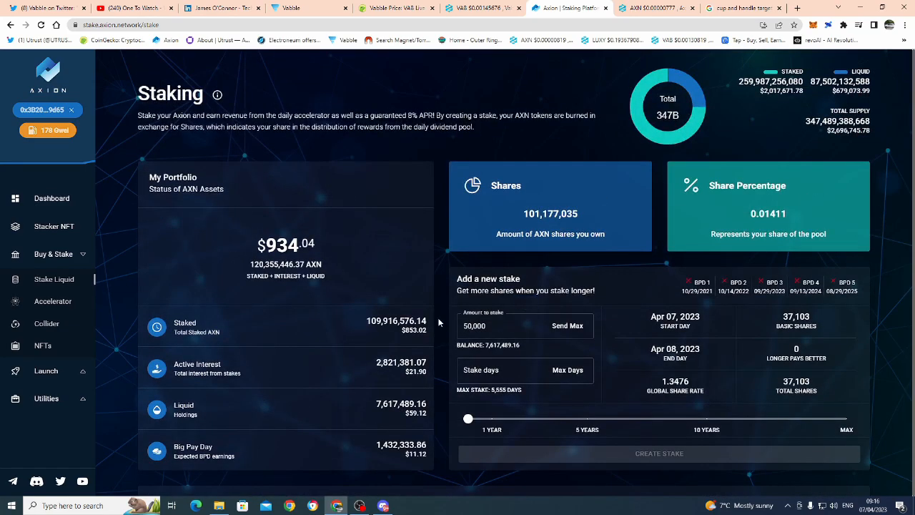
mouse_move(54, 64)
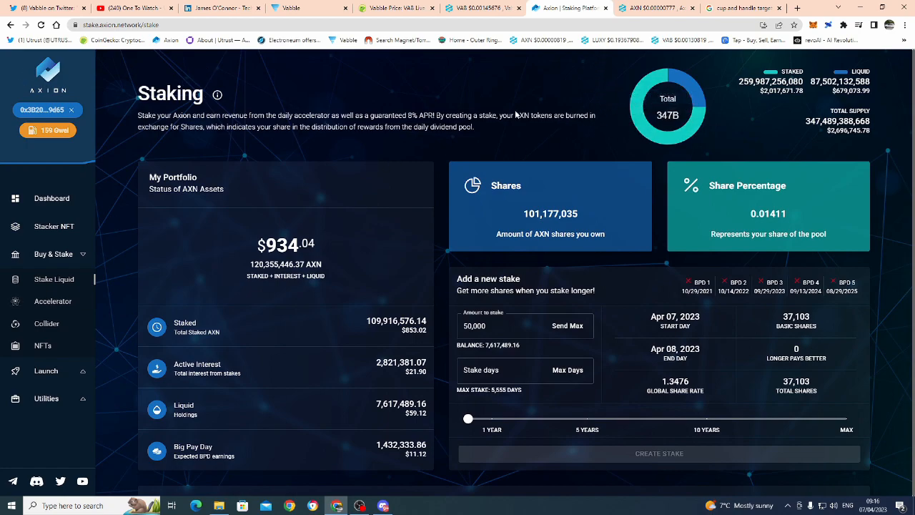
mouse_move(650, 122)
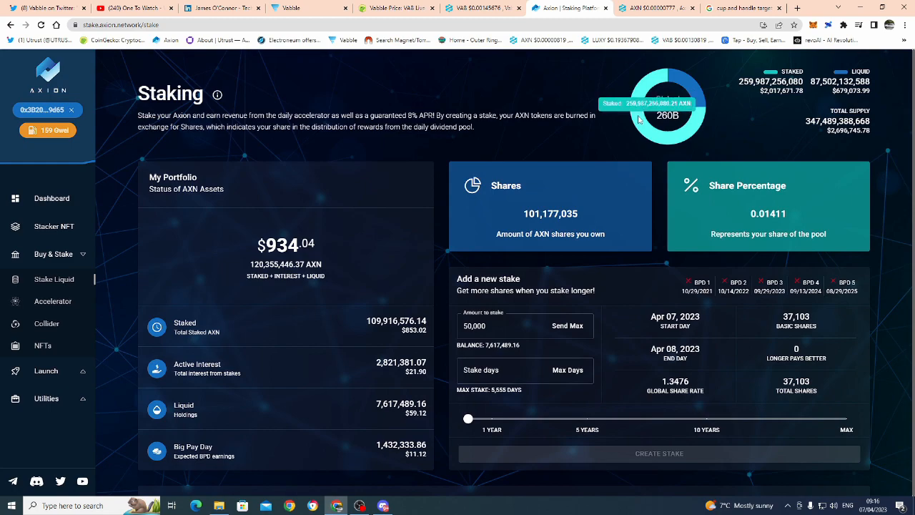
mouse_move(660, 123)
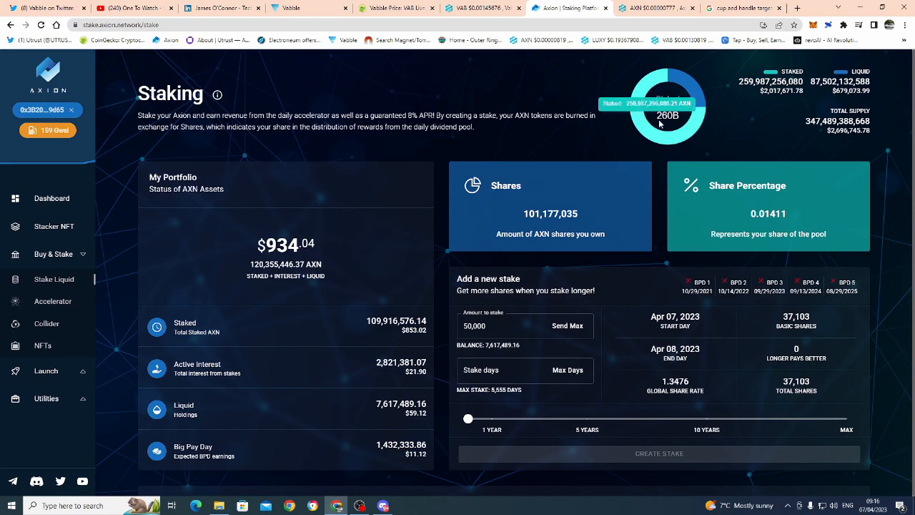
mouse_move(646, 129)
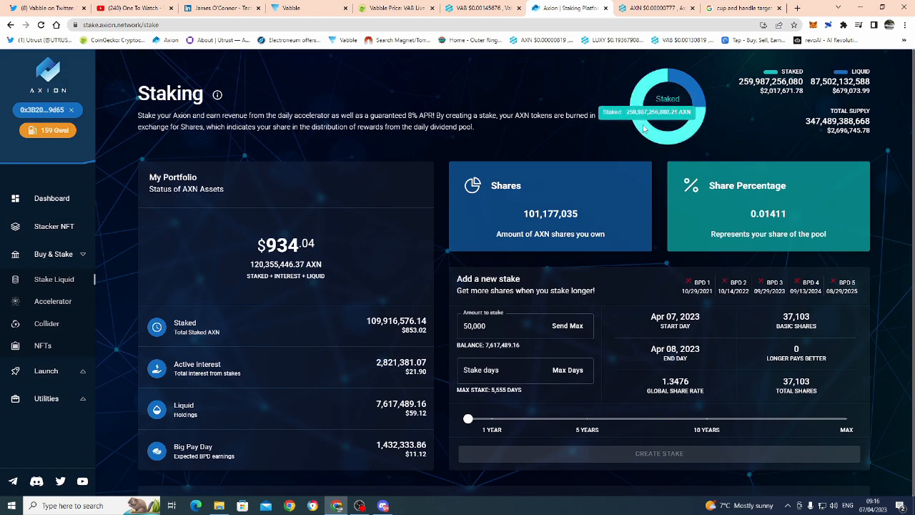
mouse_move(686, 91)
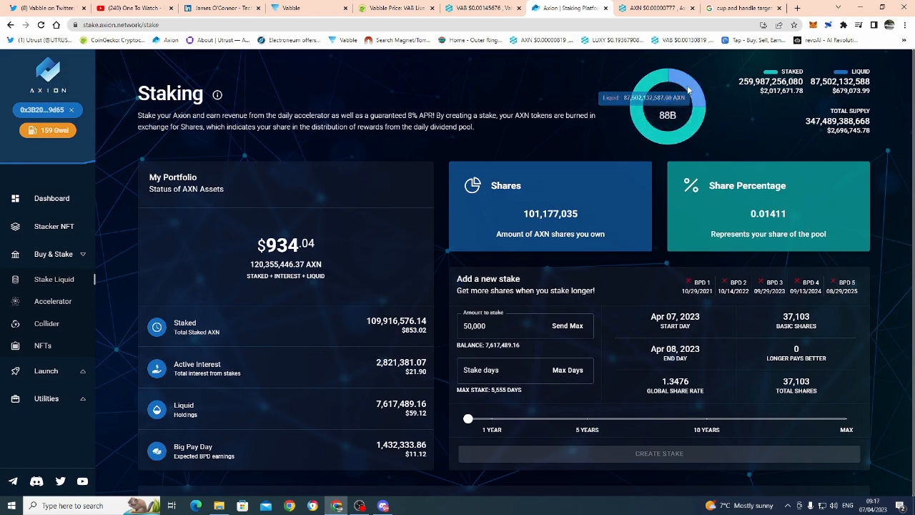
mouse_move(666, 100)
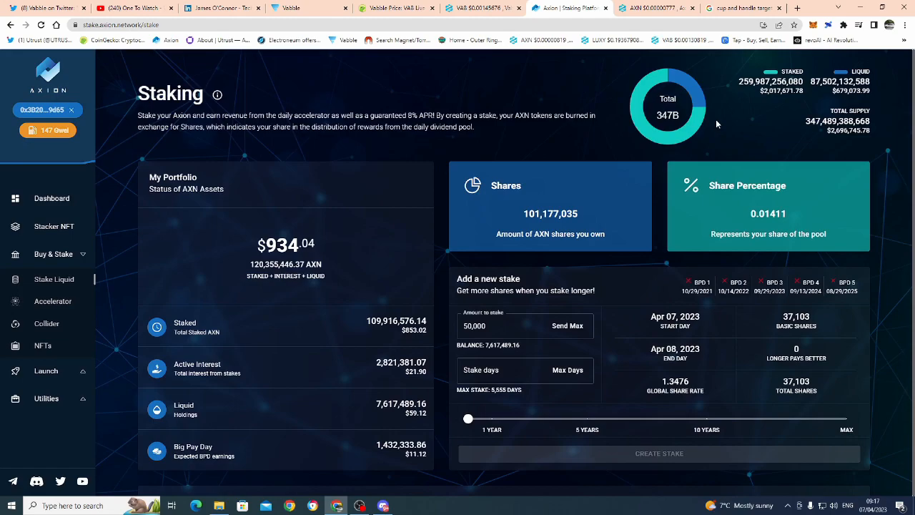
mouse_move(712, 162)
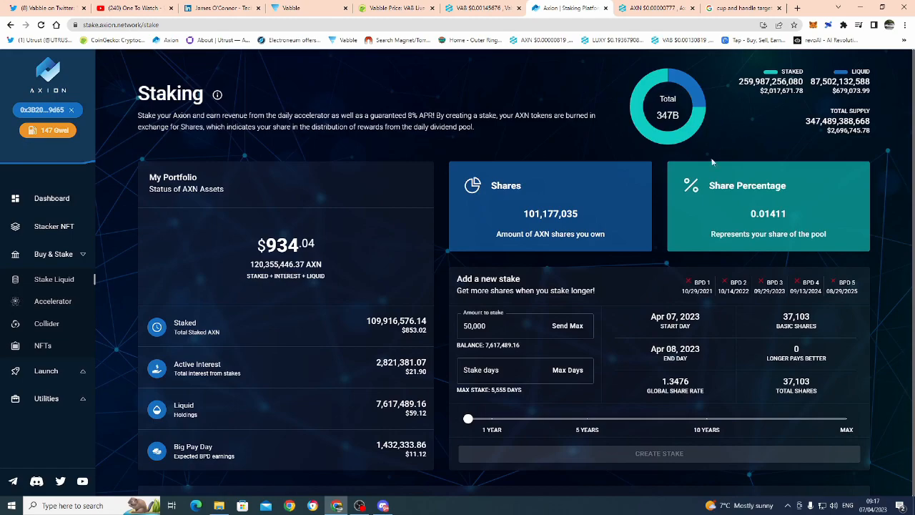
mouse_move(700, 60)
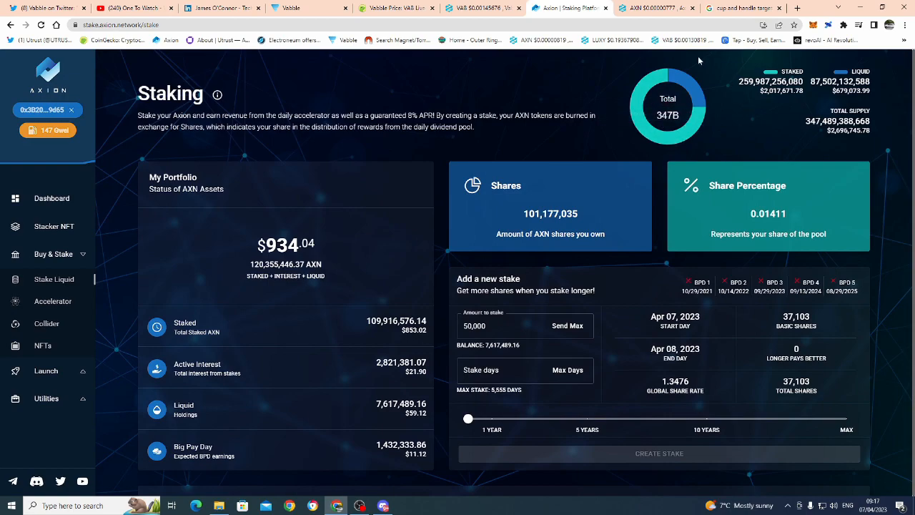
mouse_move(412, 163)
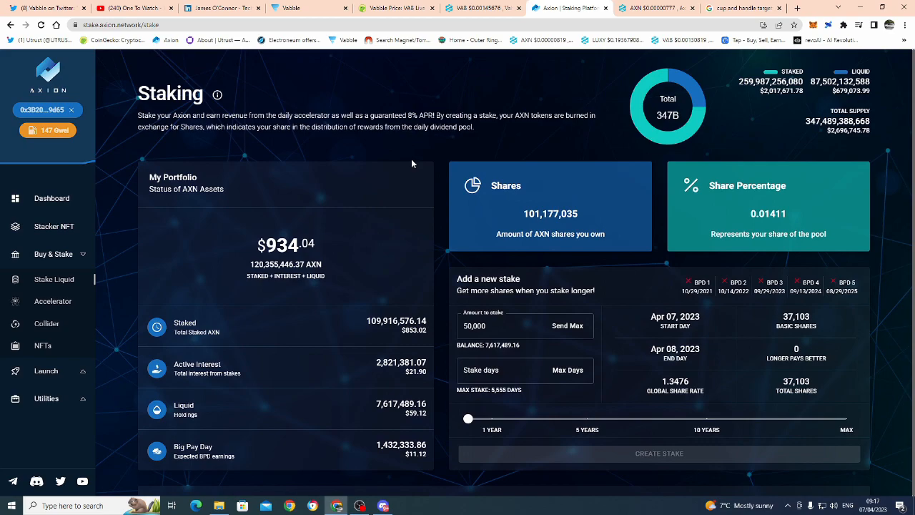
mouse_move(563, 136)
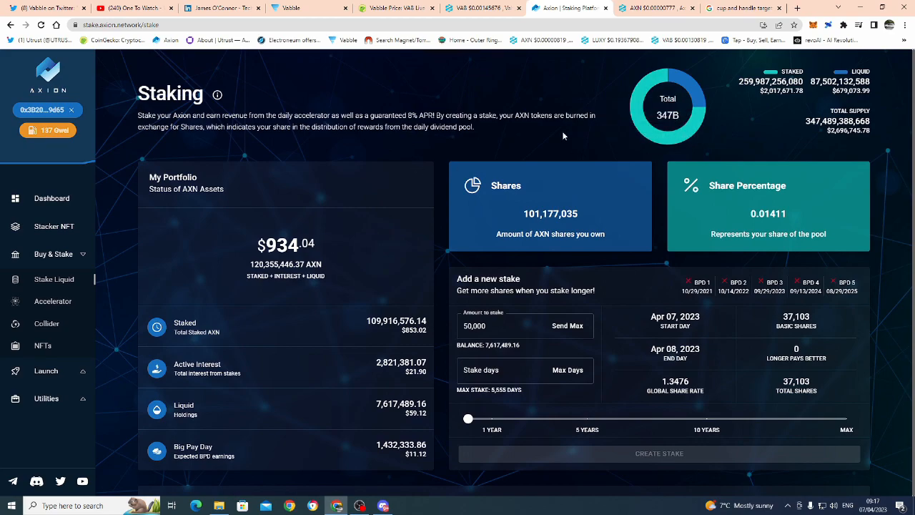
mouse_move(377, 223)
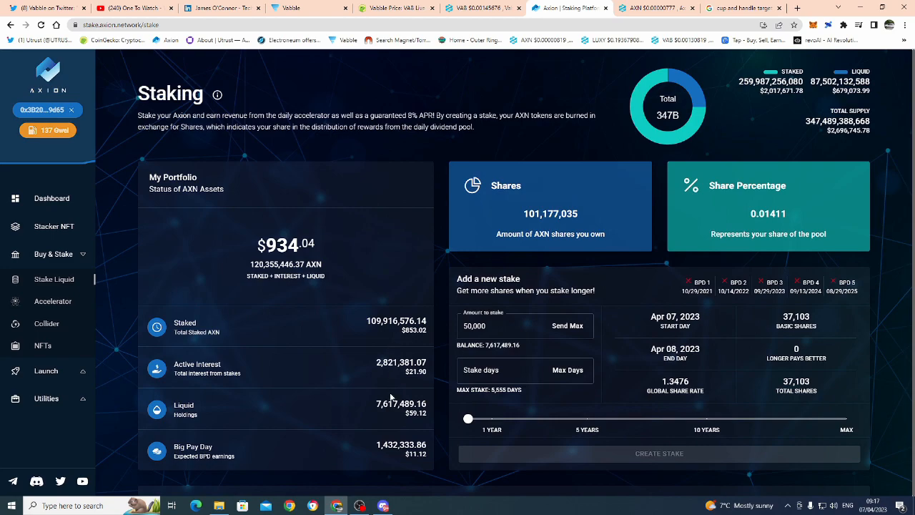
mouse_move(383, 504)
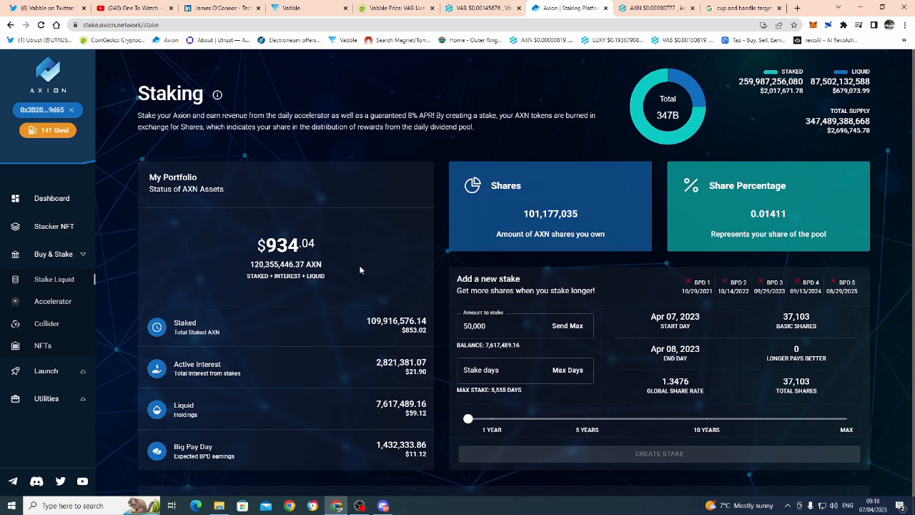
mouse_move(370, 198)
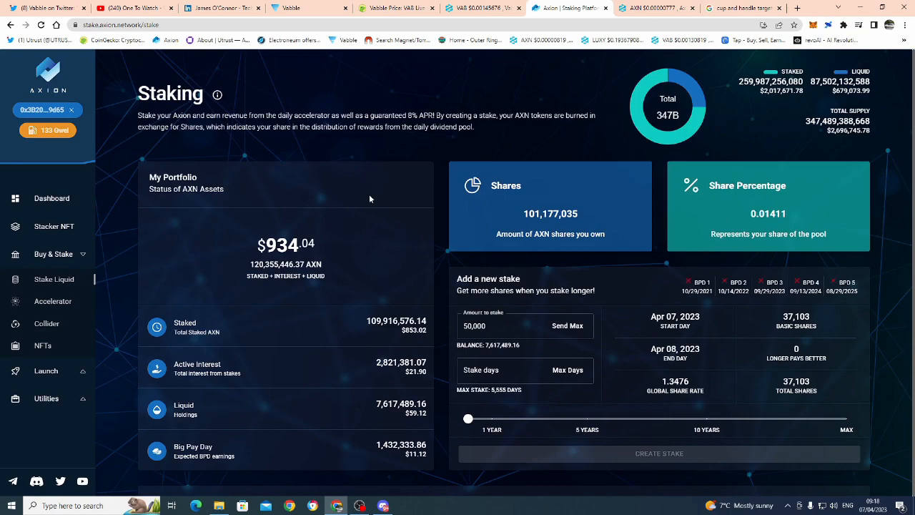
mouse_move(428, 161)
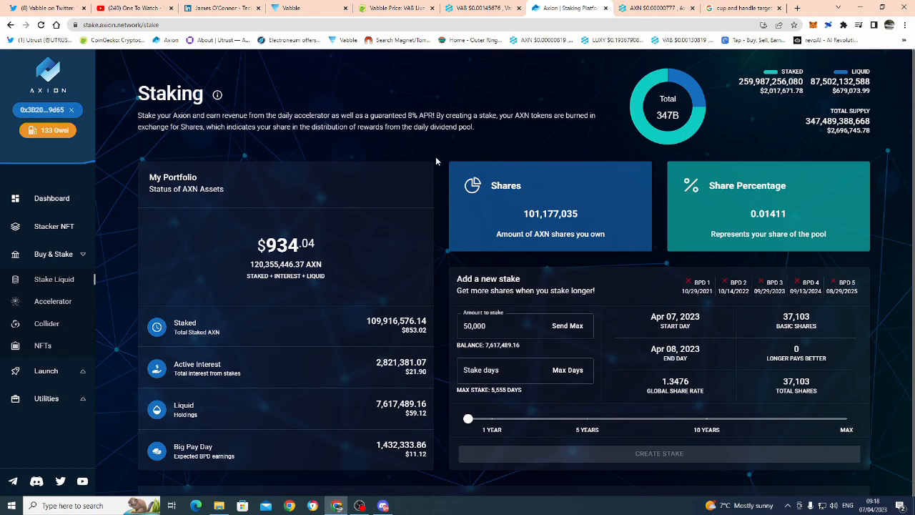
Step: Show DEXTools' AXN/USDC chart history, then switch to the cup and handle target Google search
left_click(658, 9)
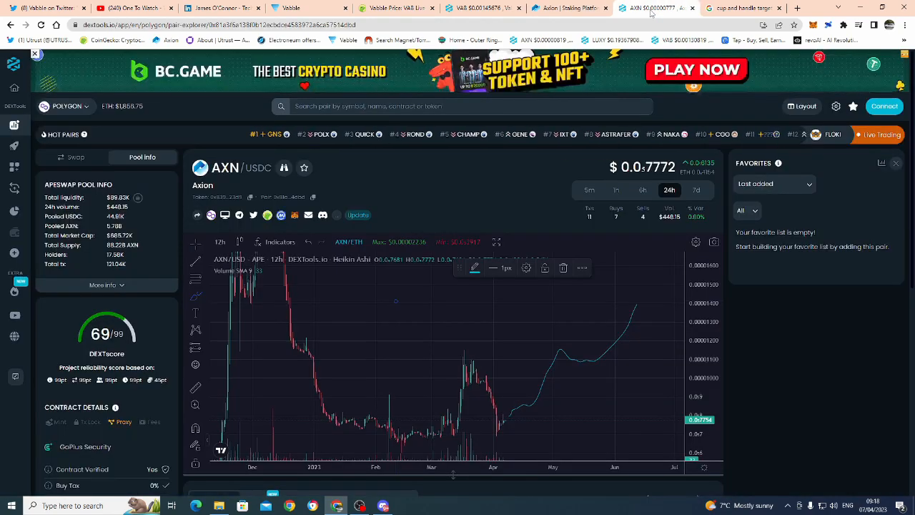
mouse_move(296, 352)
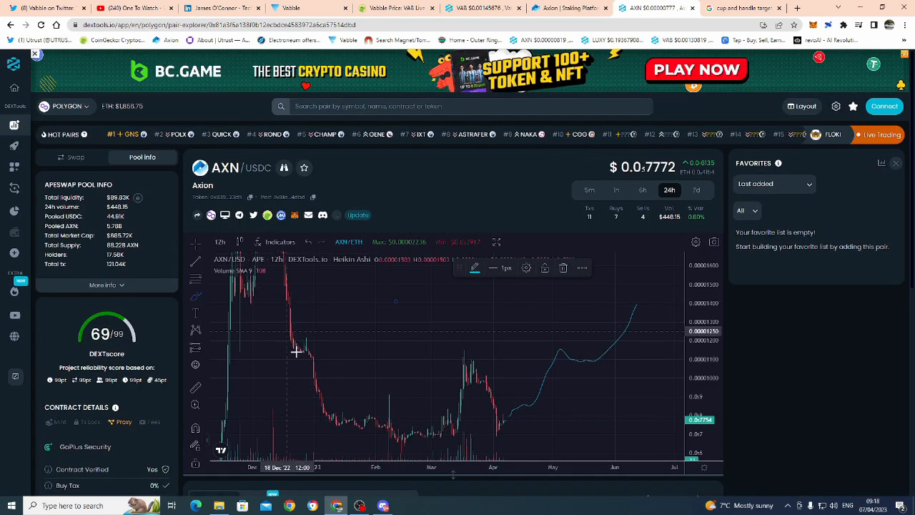
mouse_move(480, 357)
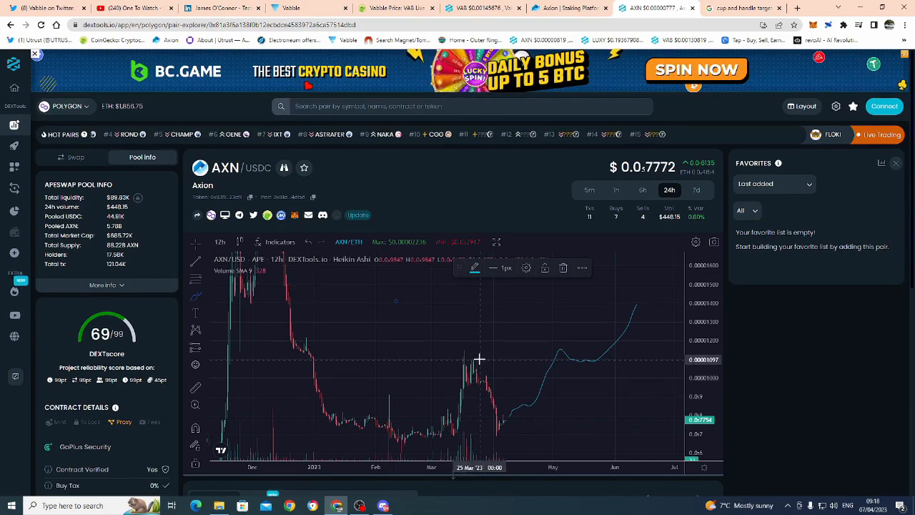
mouse_move(500, 435)
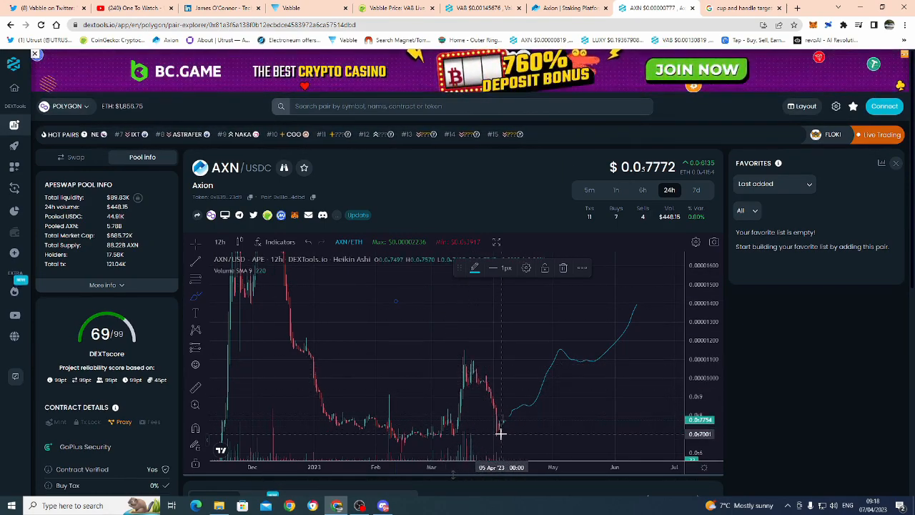
mouse_move(480, 378)
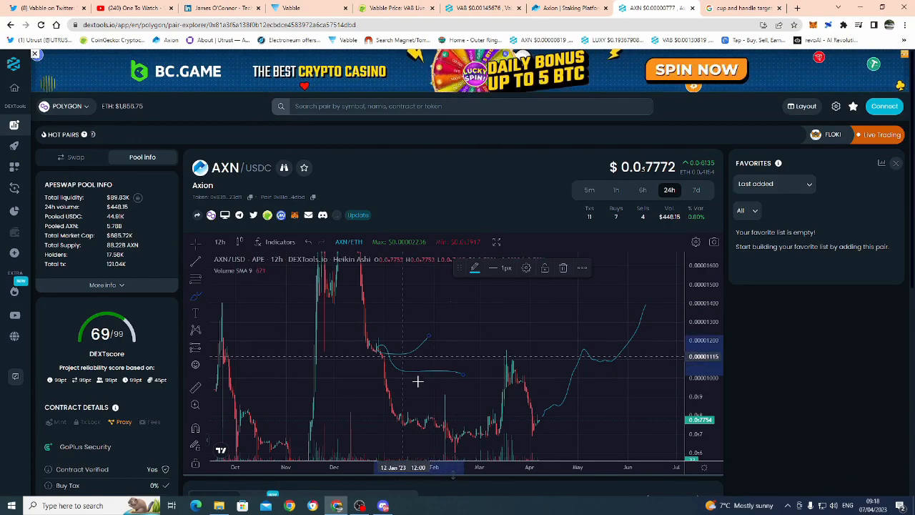
mouse_move(514, 392)
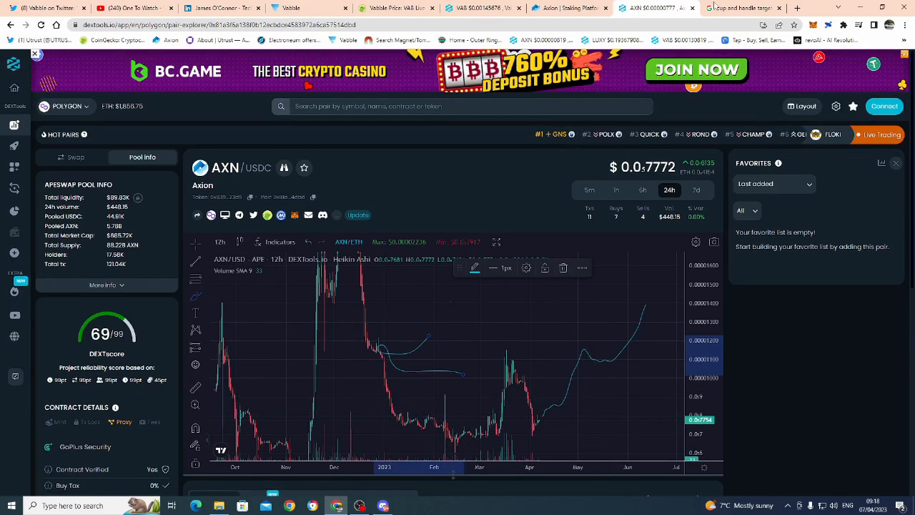
left_click(743, 9)
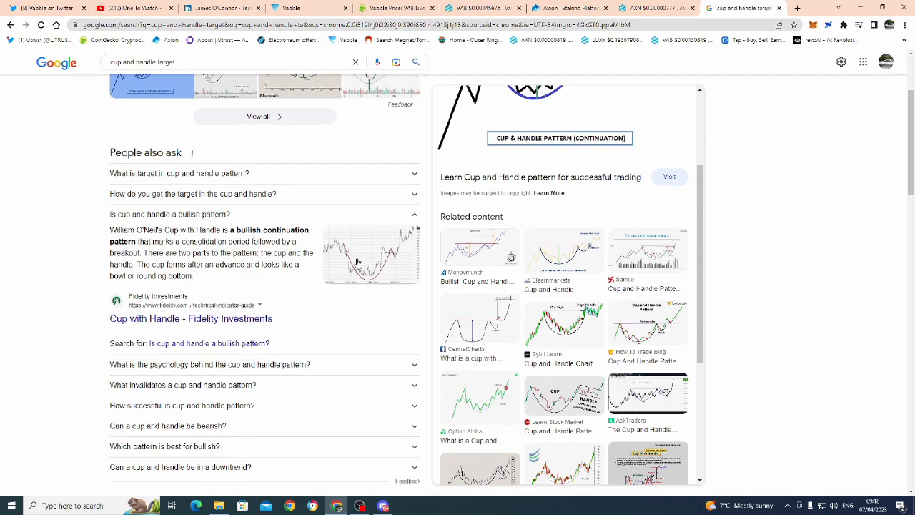
Step: Scroll through the People also ask answers on cup and handle bullish continuation targets
scroll("down", 3)
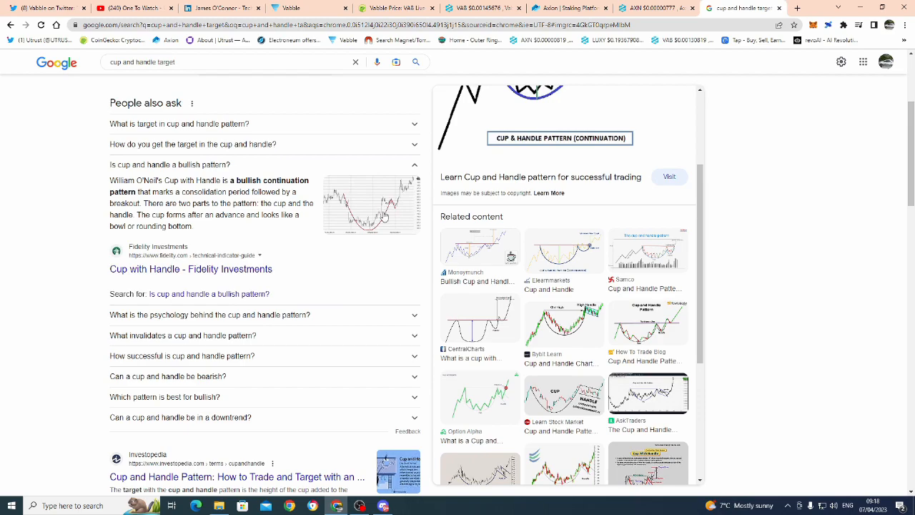
scroll("up", 3)
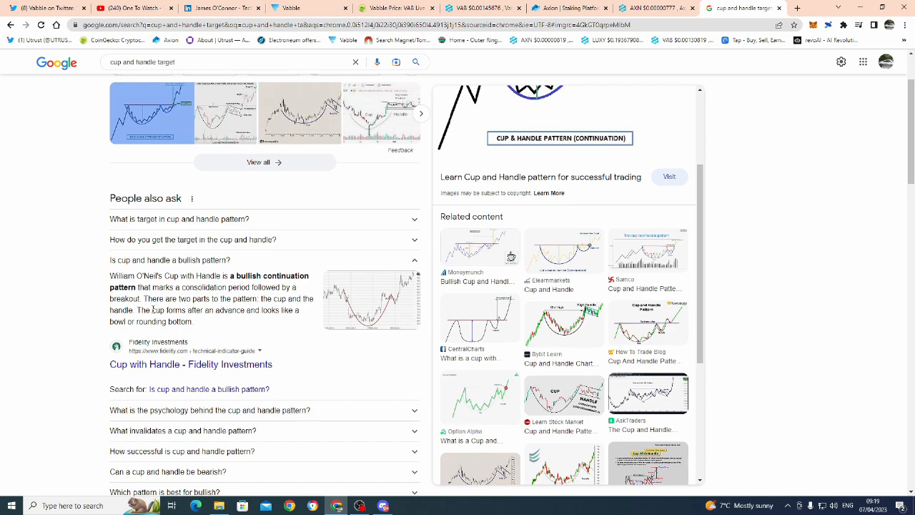
mouse_move(240, 320)
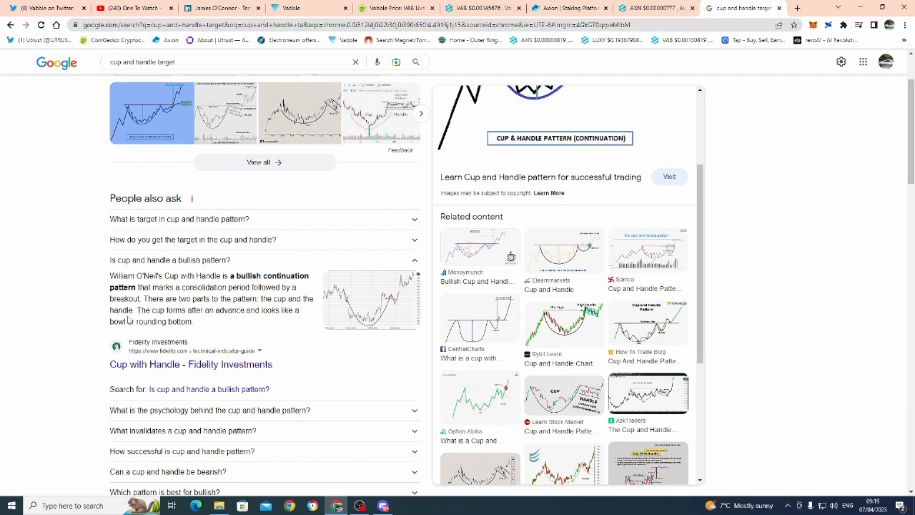
mouse_move(332, 293)
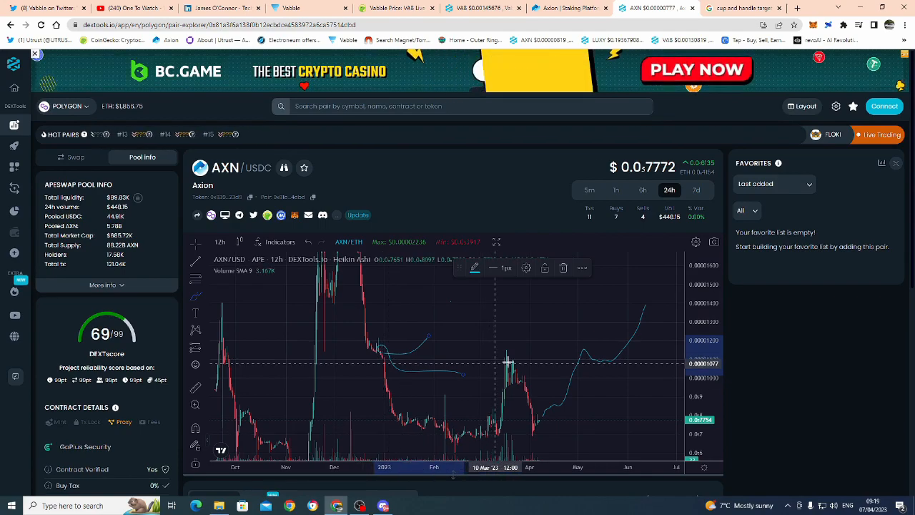
mouse_move(549, 394)
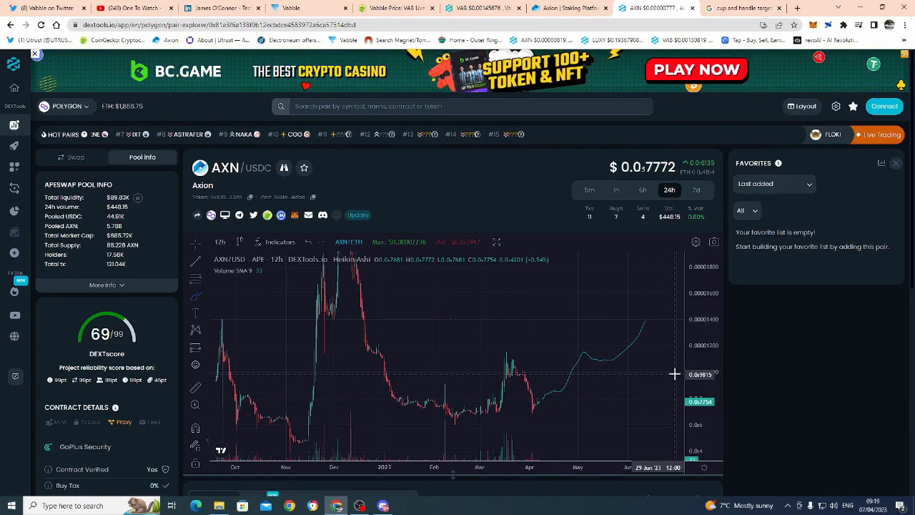
mouse_move(549, 374)
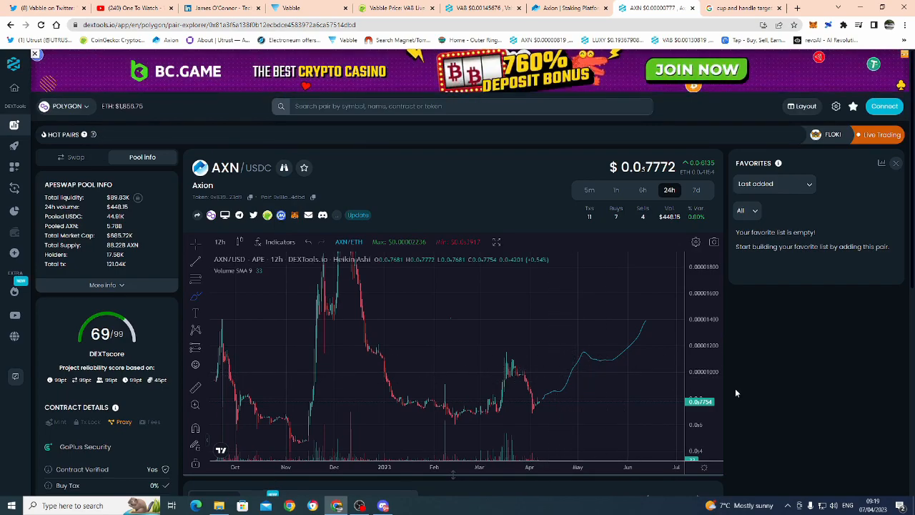
mouse_move(572, 372)
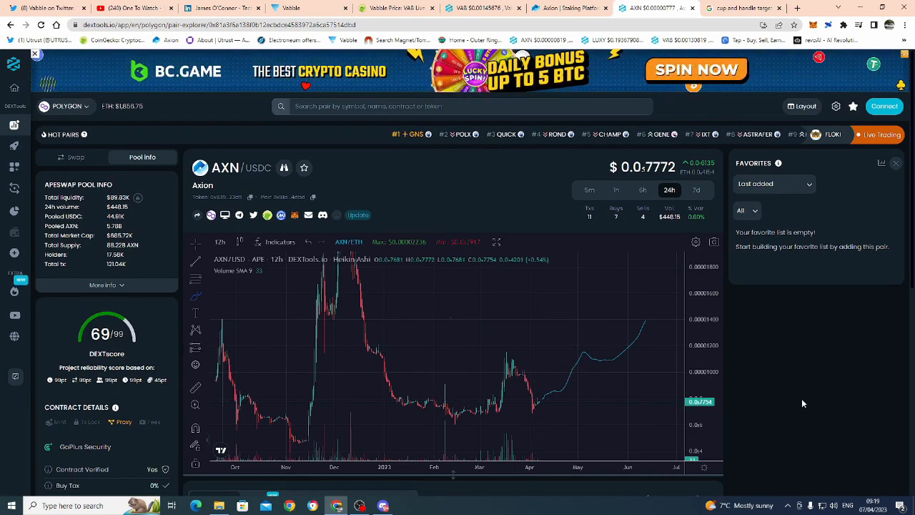
scroll("down", 3)
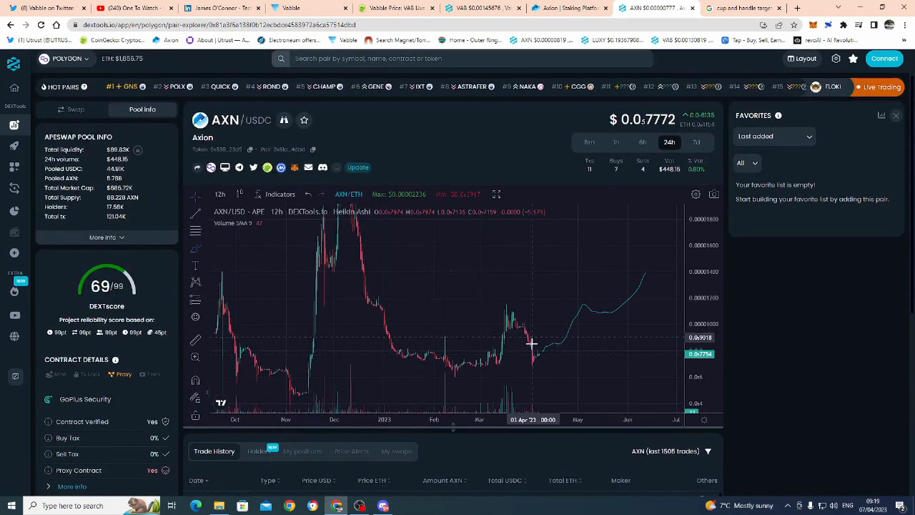
mouse_move(534, 351)
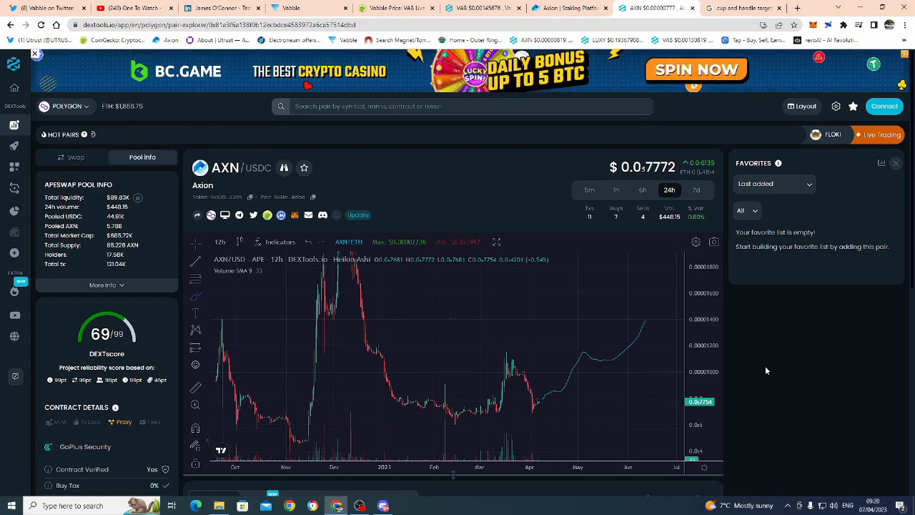
mouse_move(598, 398)
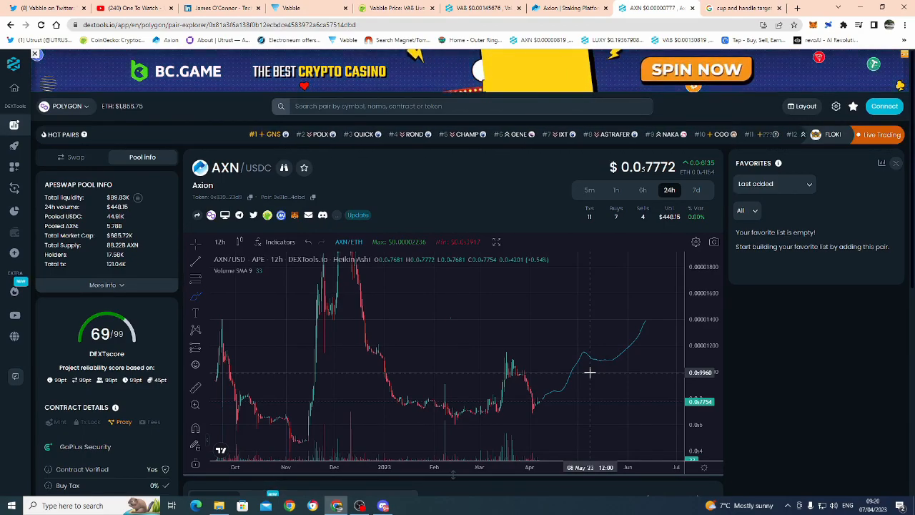
mouse_move(591, 327)
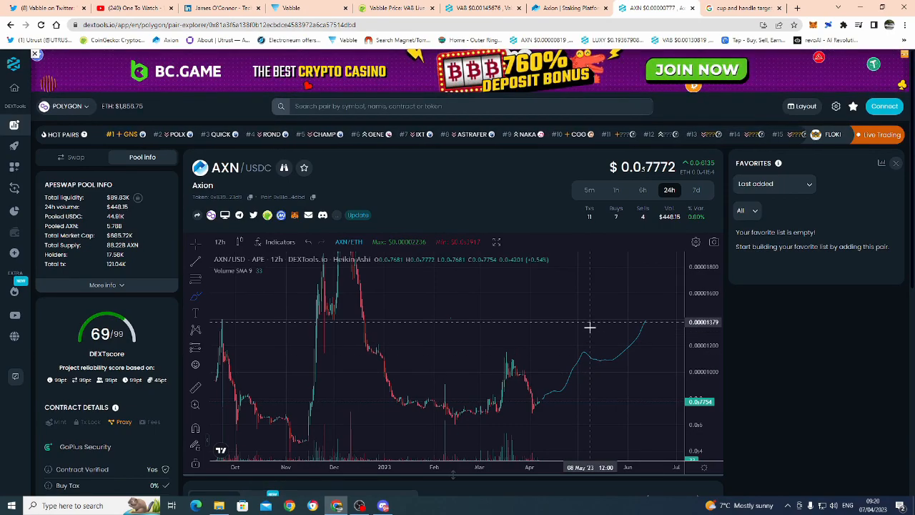